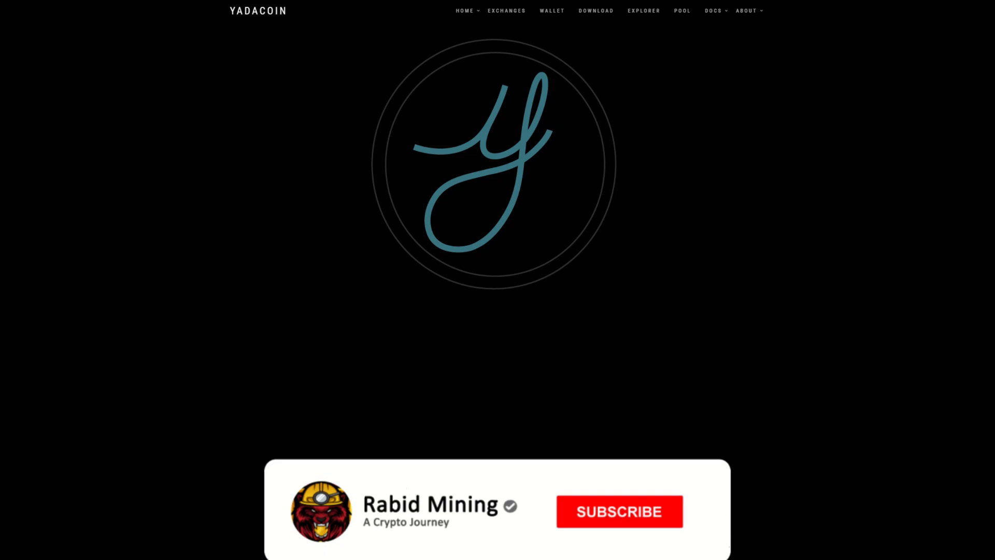
# Compare Yadacoin's $0.53 profit with Pulsar and Veruscoin in the calculator results table
pyautogui.click(619, 511)
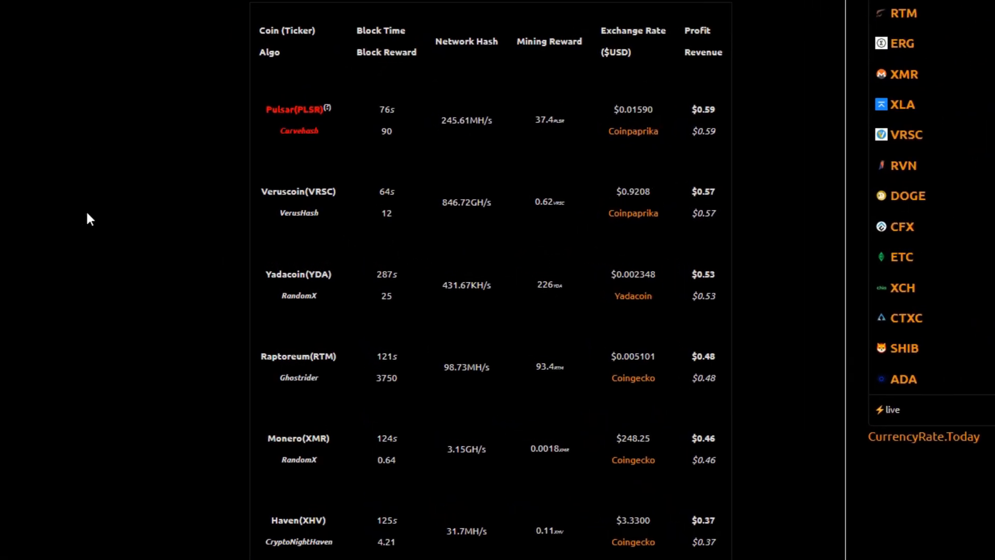
pyautogui.moveTo(157, 173)
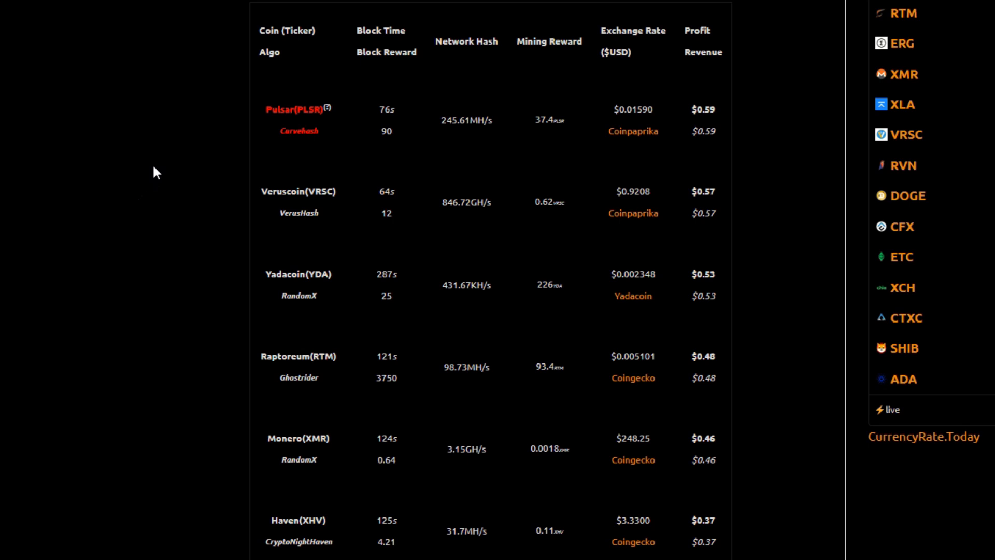
pyautogui.moveTo(155, 184)
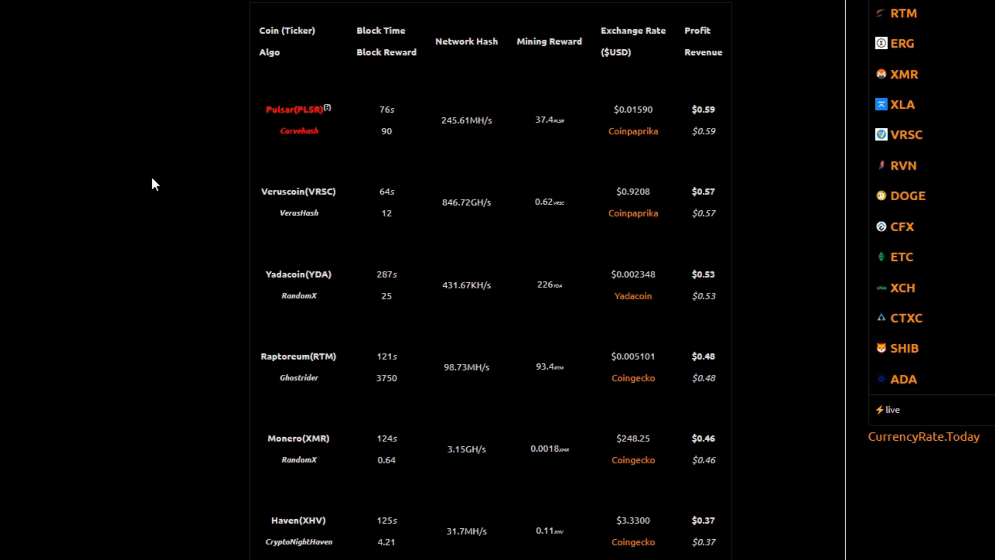
pyautogui.moveTo(694, 299)
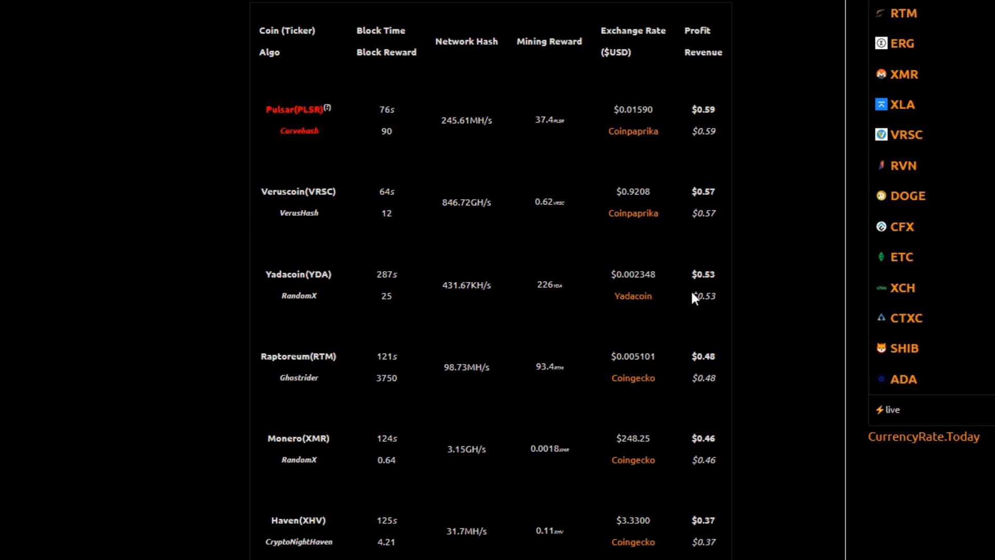
pyautogui.moveTo(710, 289)
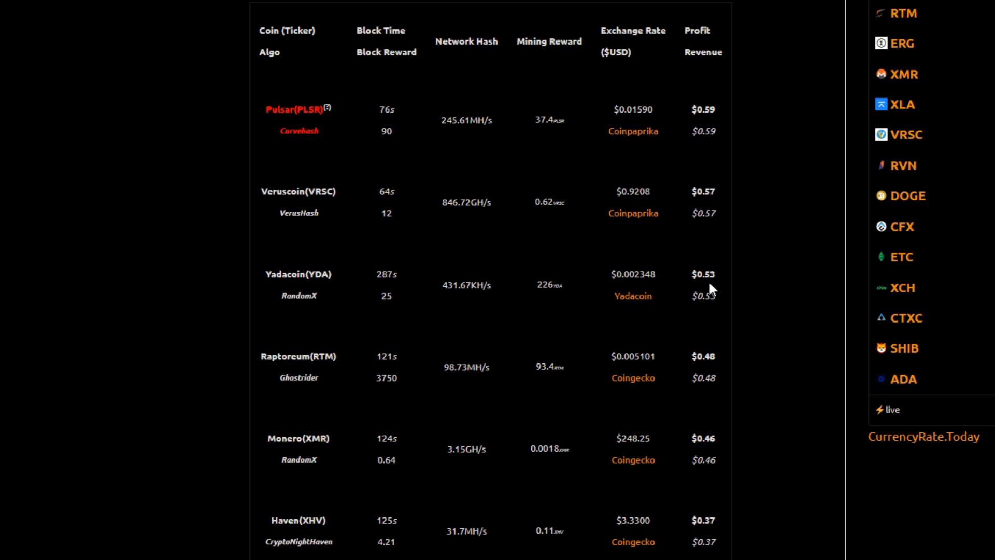
pyautogui.moveTo(478, 301)
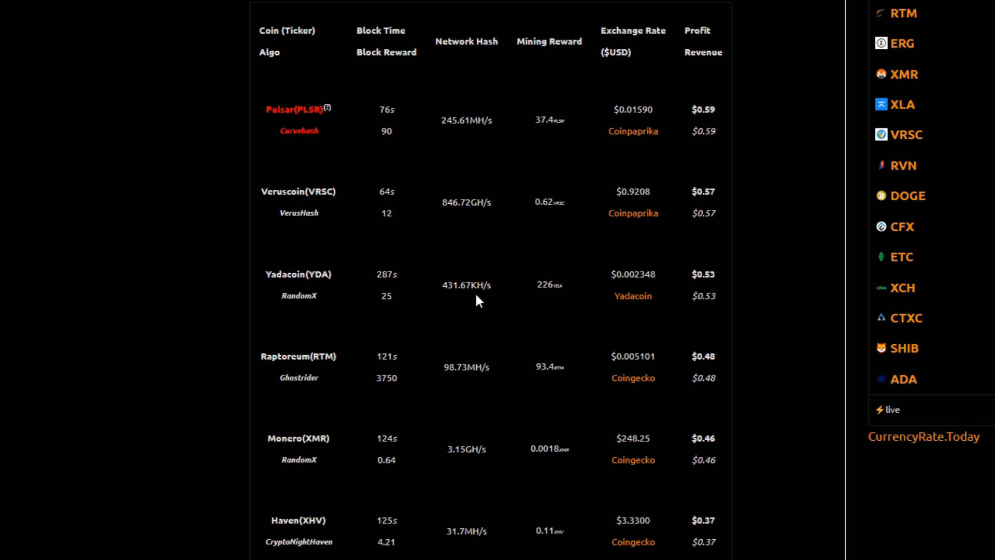
pyautogui.moveTo(462, 143)
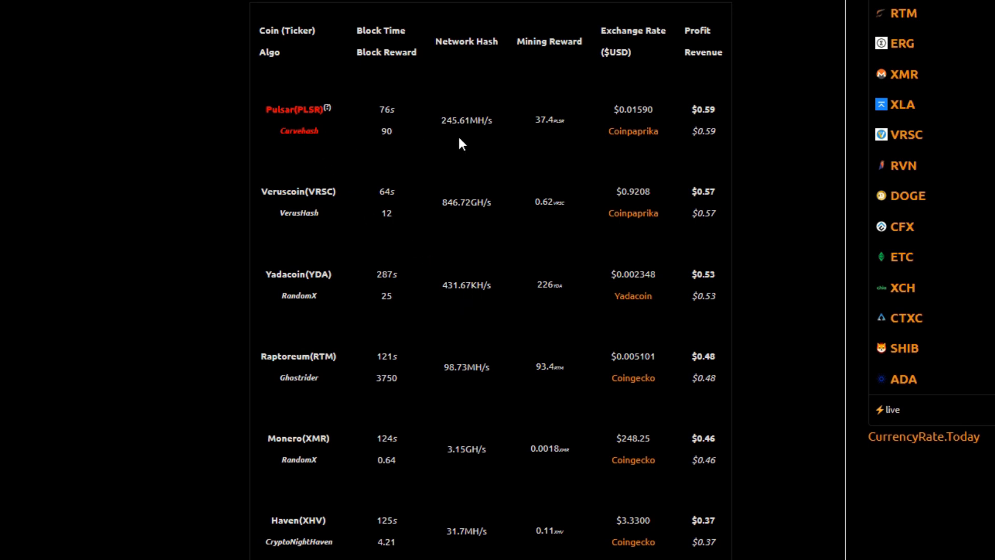
pyautogui.moveTo(200, 210)
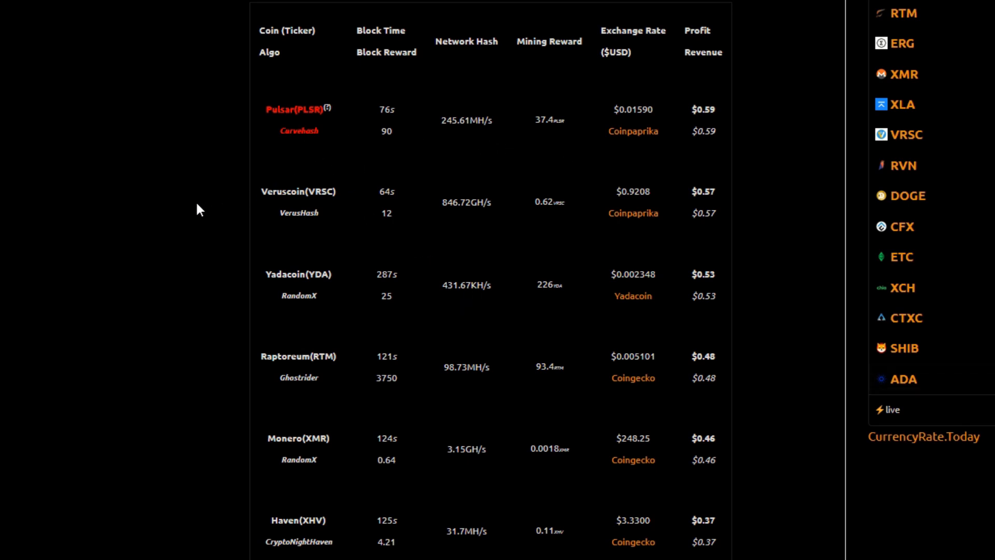
pyautogui.moveTo(168, 210)
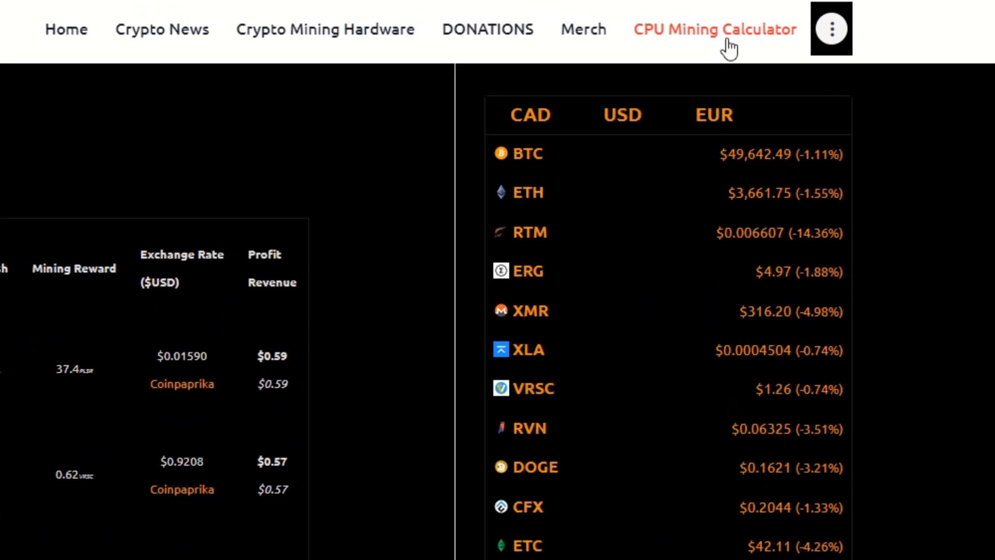
# Go to the CPU Mining Calculator page from the Rabid Mining site menu
pyautogui.click(714, 29)
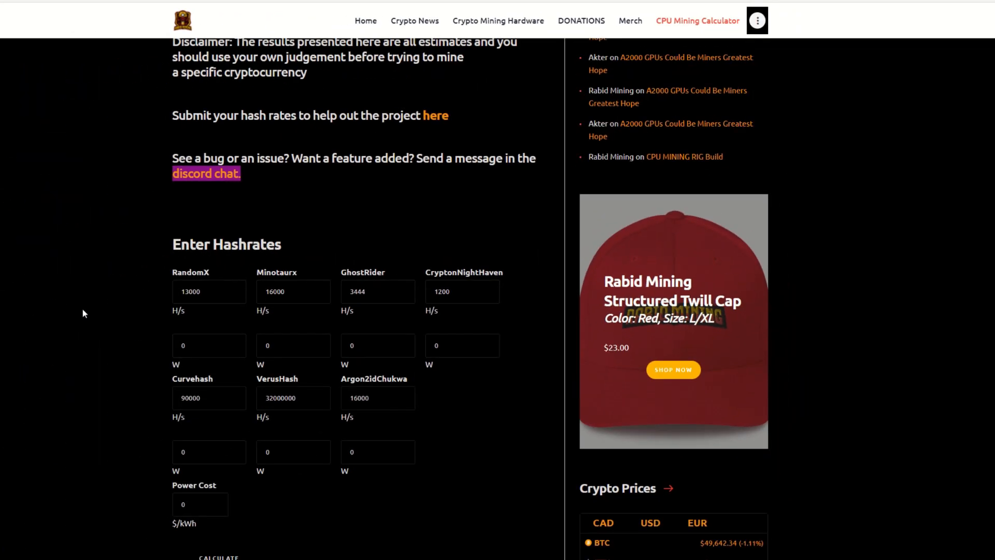
pyautogui.moveTo(104, 387)
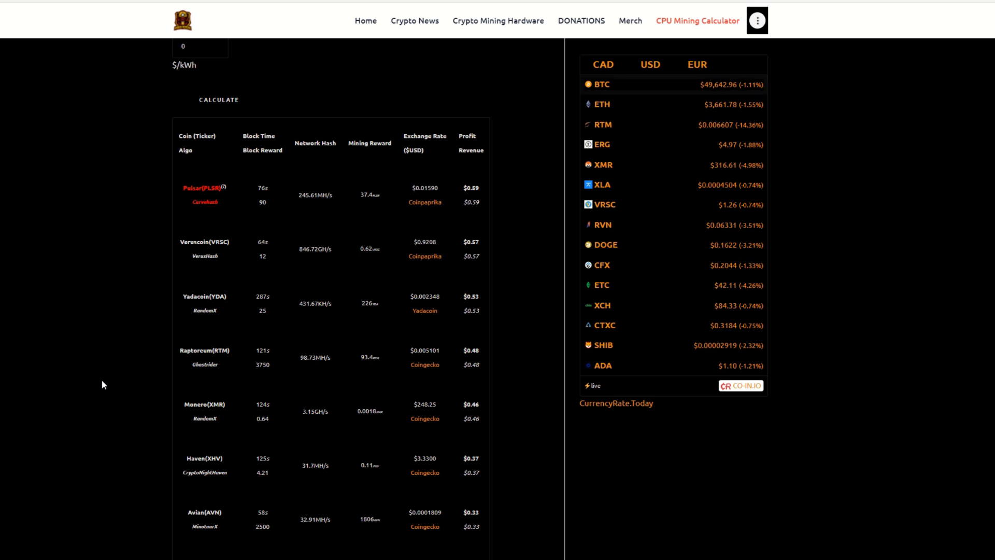
pyautogui.moveTo(120, 373)
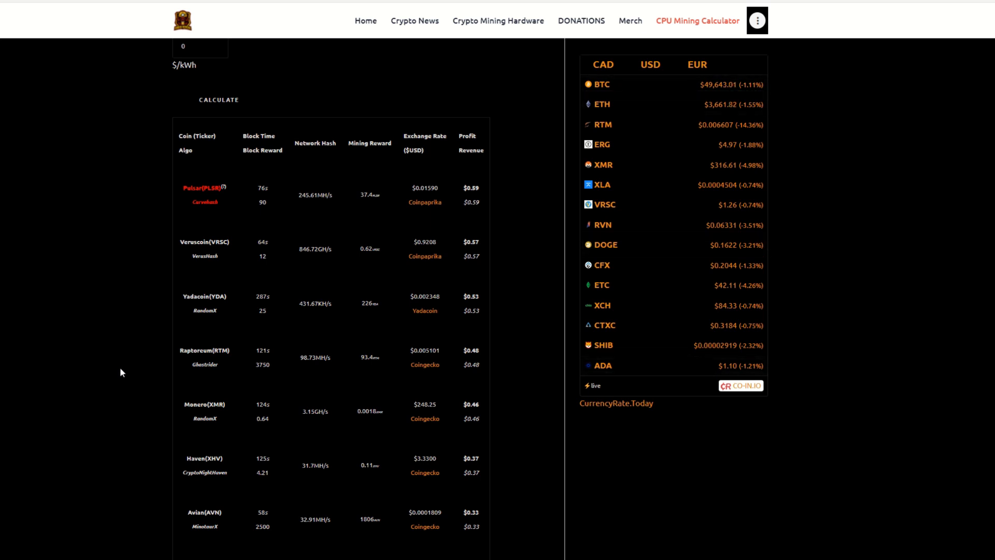
pyautogui.moveTo(116, 336)
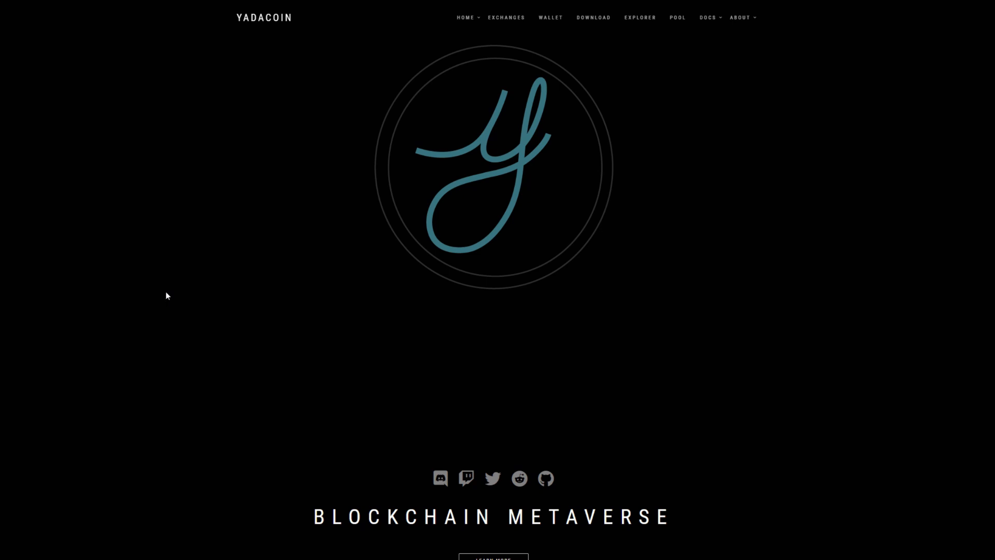
pyautogui.moveTo(554, 31)
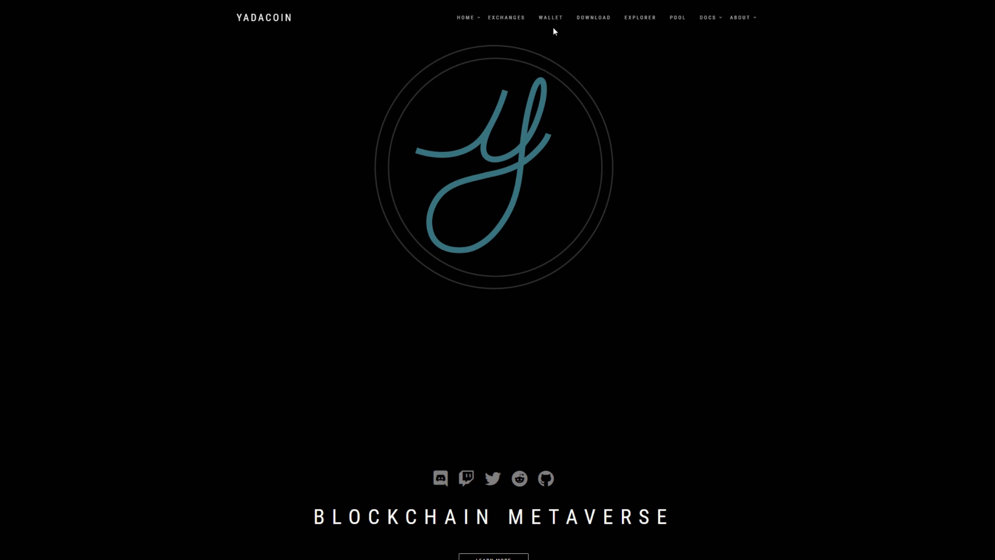
pyautogui.moveTo(550, 19)
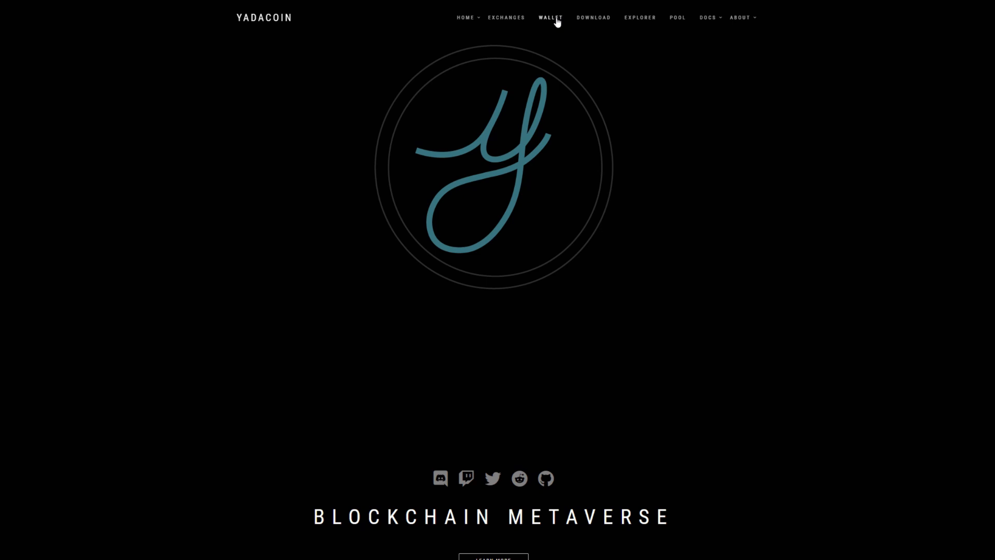
# Sign into the YadaCoin web wallet with the existing identity and select its receiving address
pyautogui.click(549, 17)
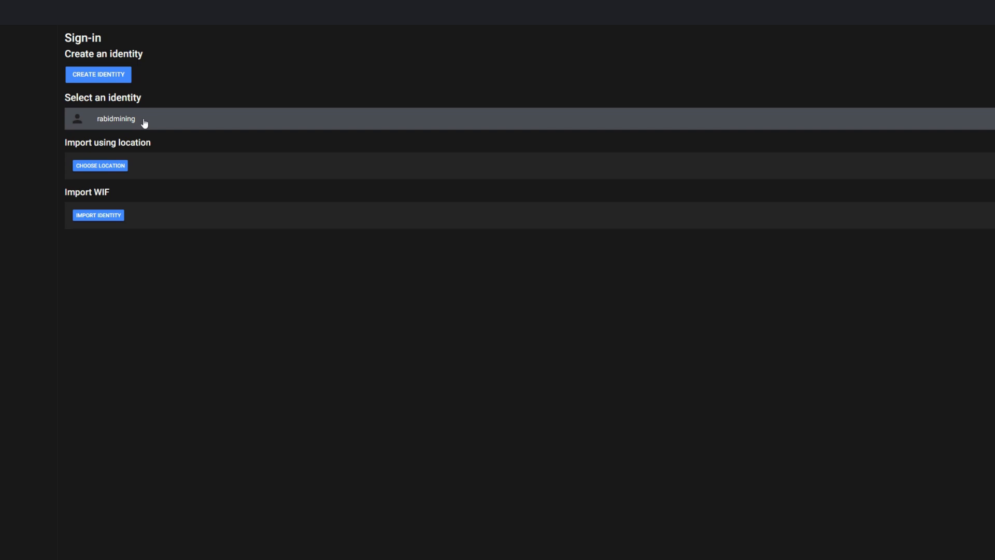
pyautogui.moveTo(145, 124)
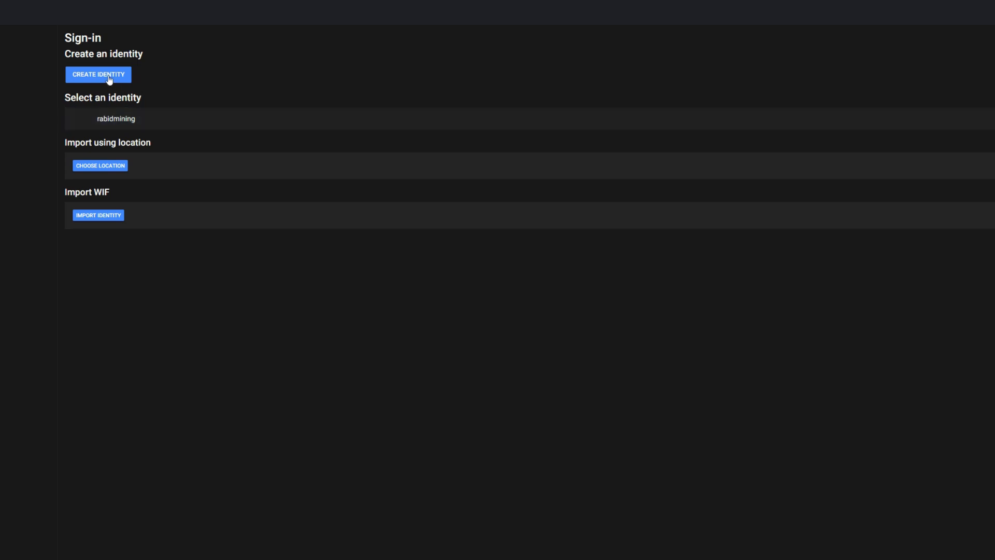
pyautogui.click(116, 119)
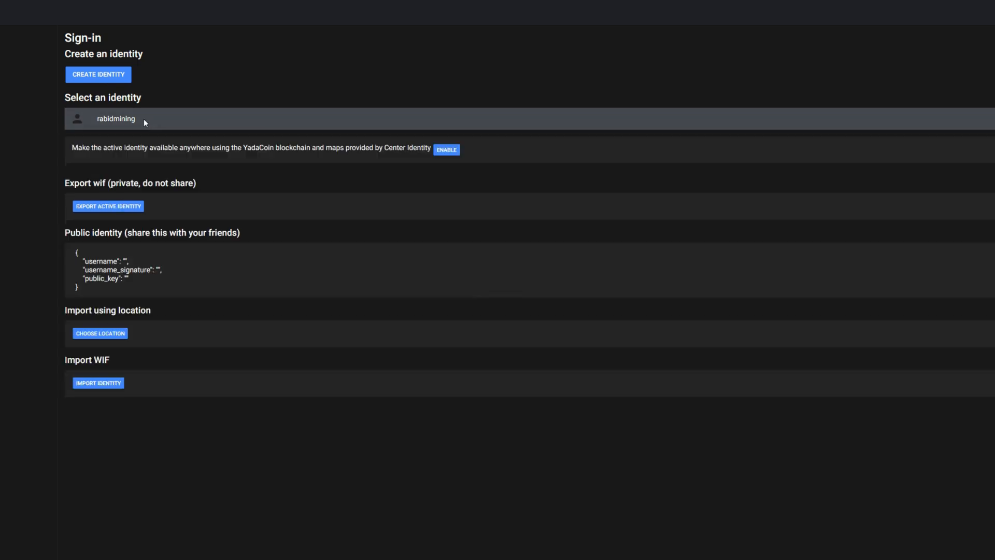
pyautogui.click(116, 119)
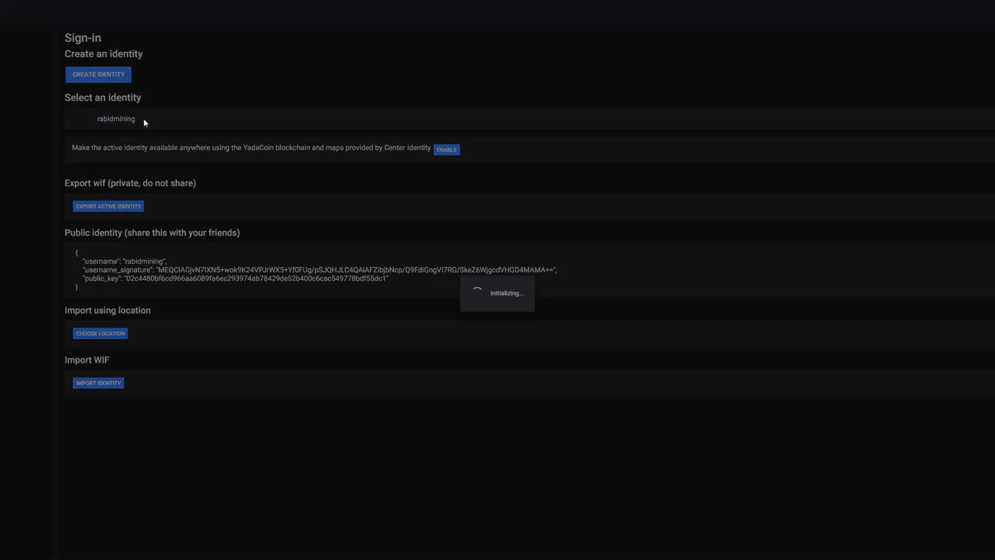
pyautogui.click(116, 118)
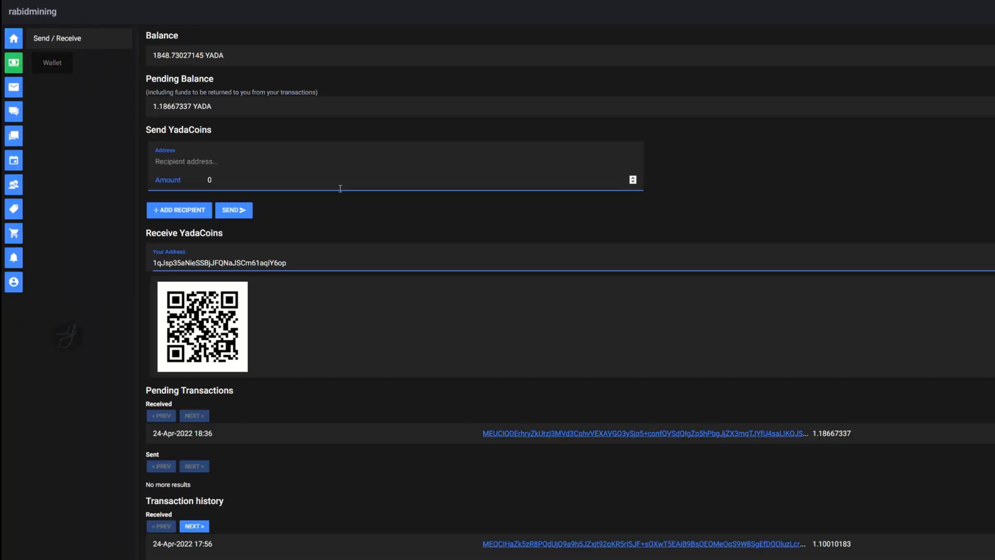
pyautogui.tripleClick(218, 262)
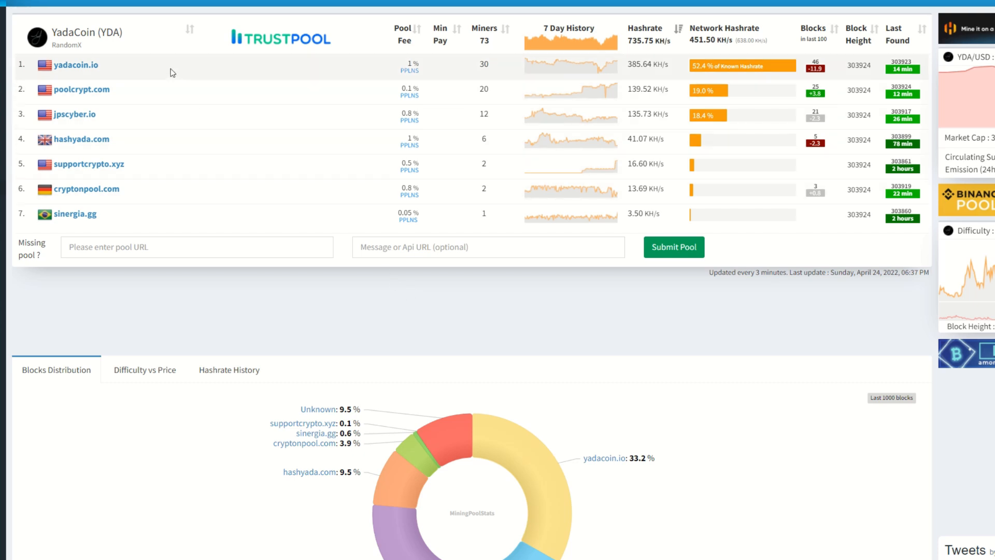
pyautogui.moveTo(156, 81)
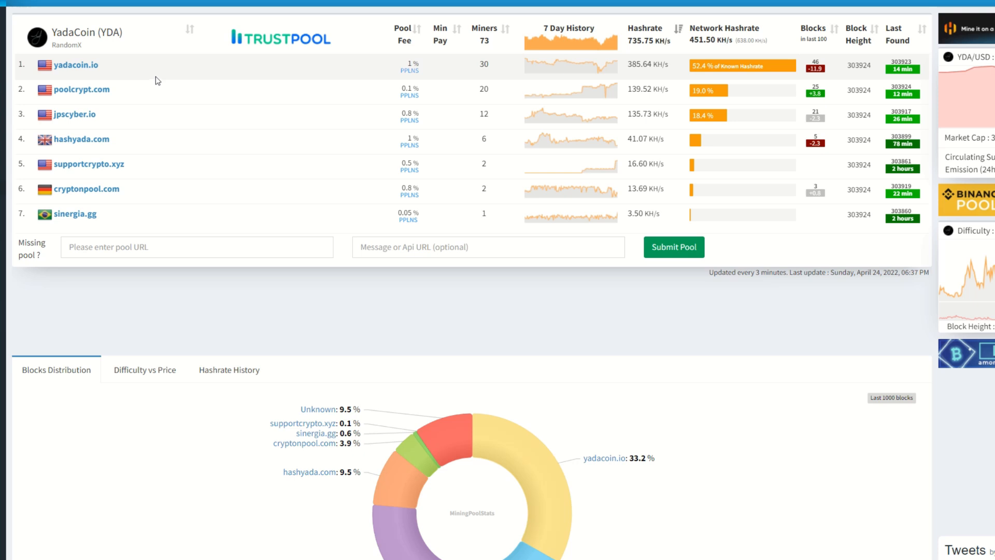
pyautogui.moveTo(76, 65)
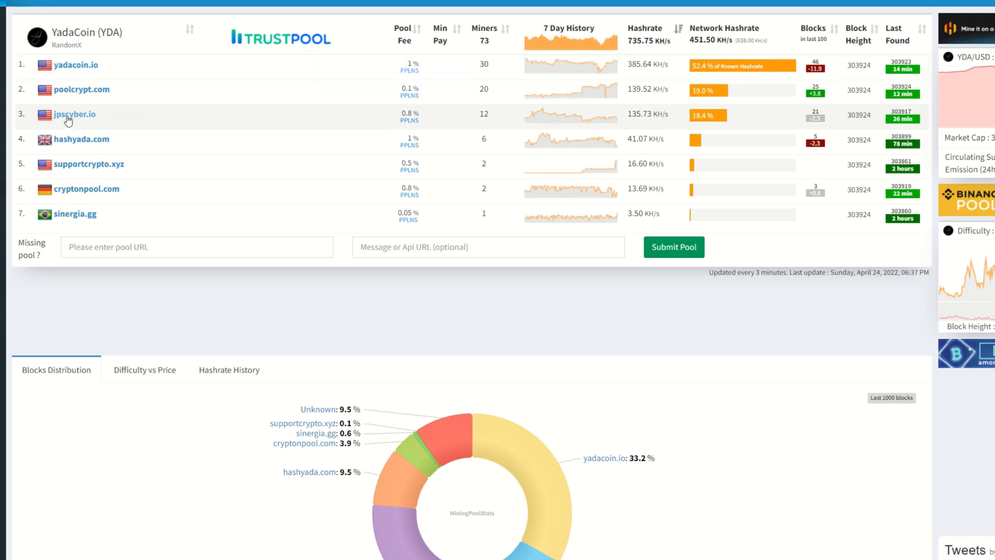
pyautogui.click(74, 114)
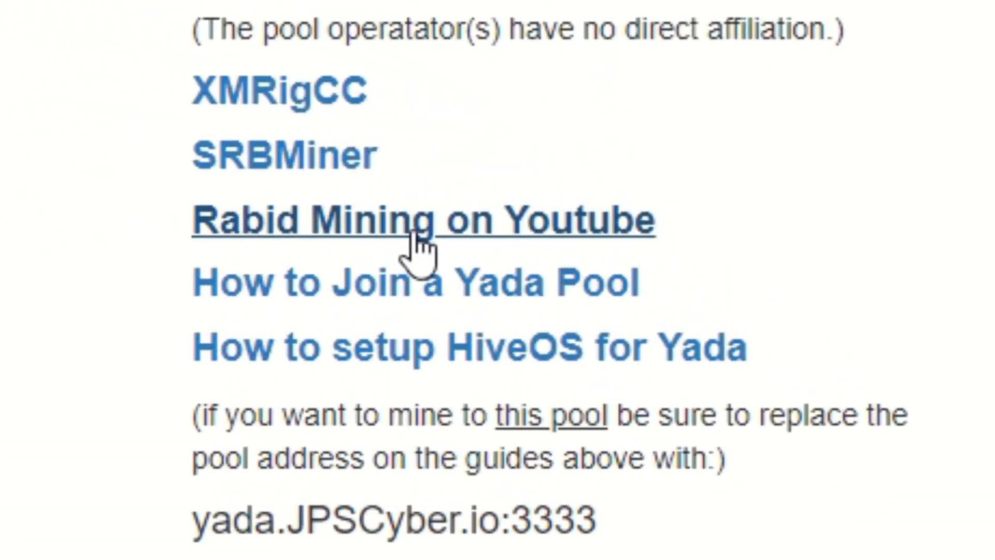
pyautogui.moveTo(463, 235)
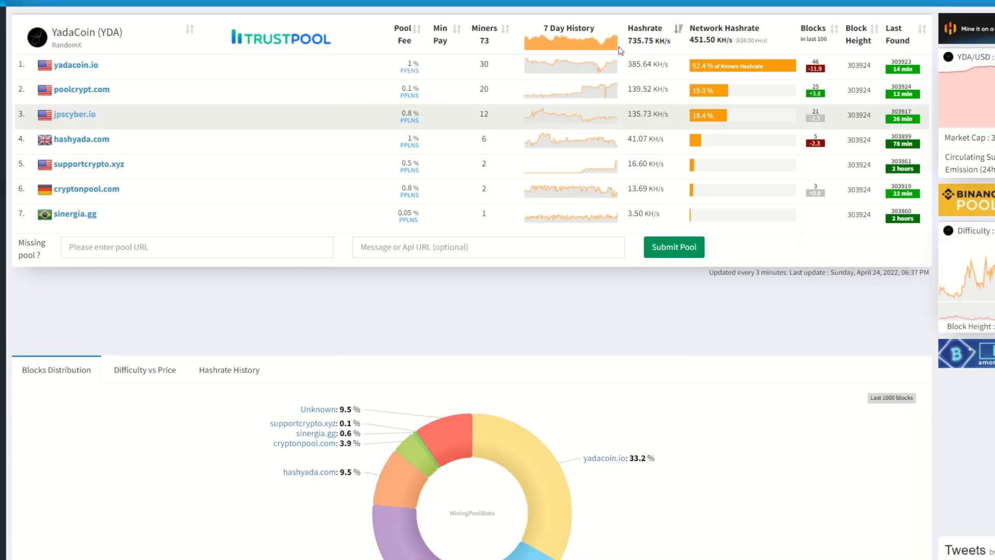
pyautogui.moveTo(625, 51)
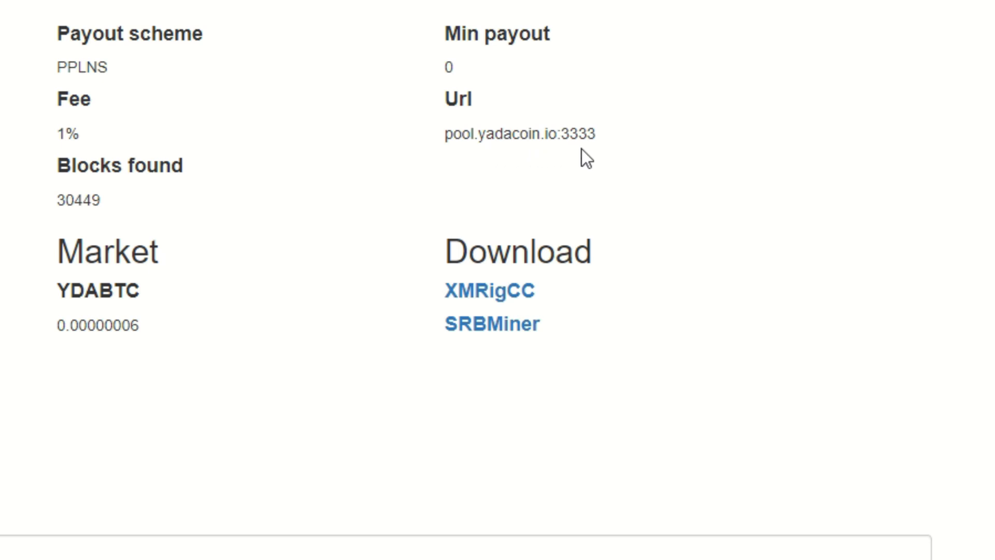
pyautogui.moveTo(433, 230)
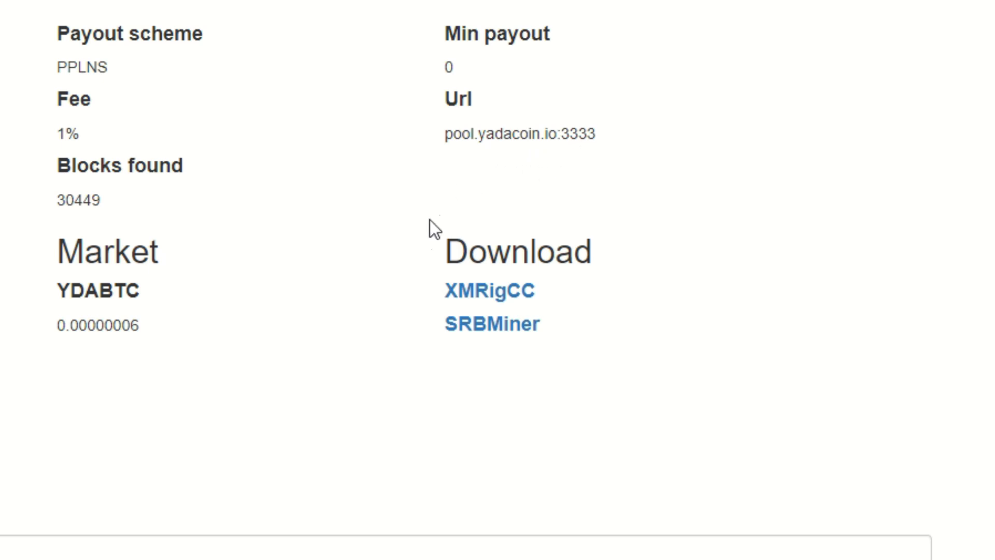
pyautogui.moveTo(492, 323)
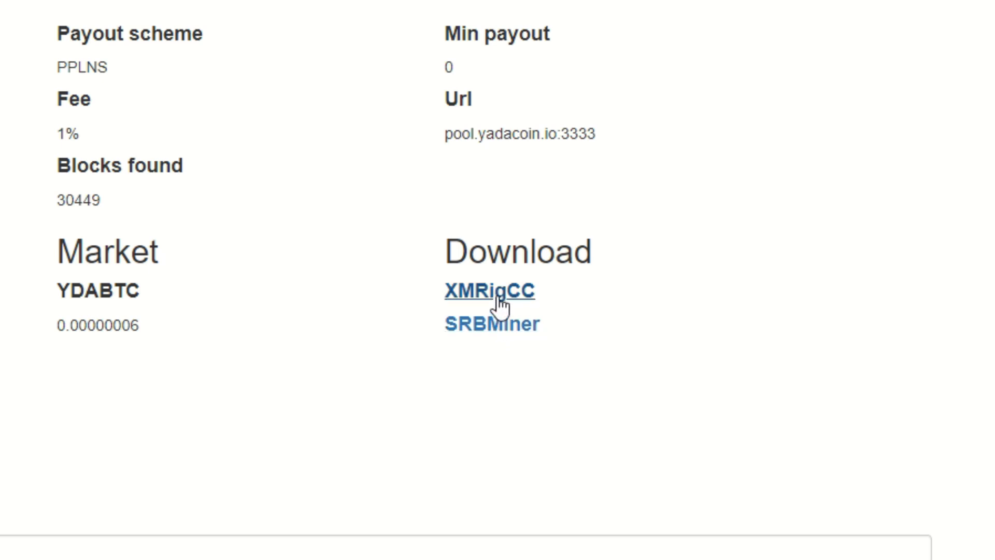
# Find the XMRigCC miner on GitHub and open the 3.2.1 release
pyautogui.click(489, 291)
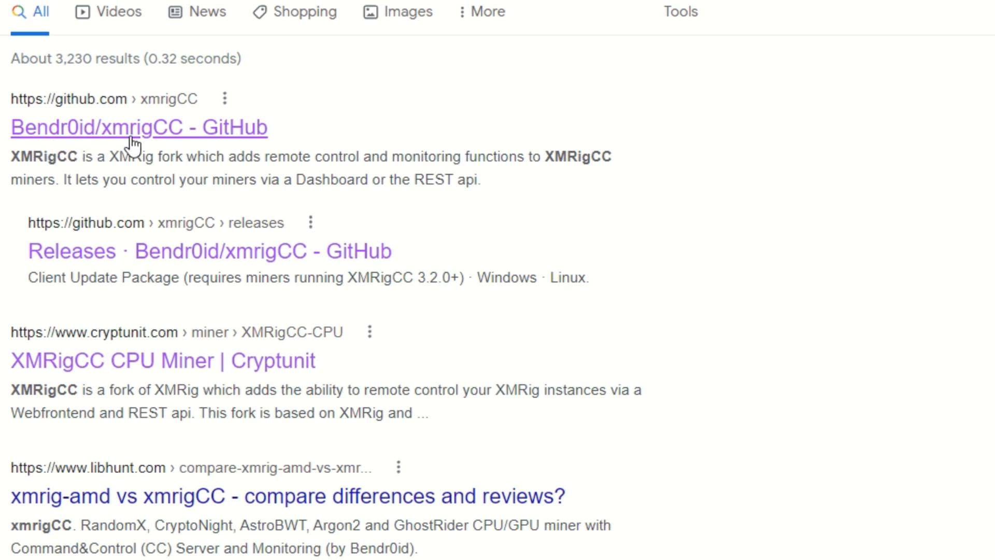
pyautogui.moveTo(163, 138)
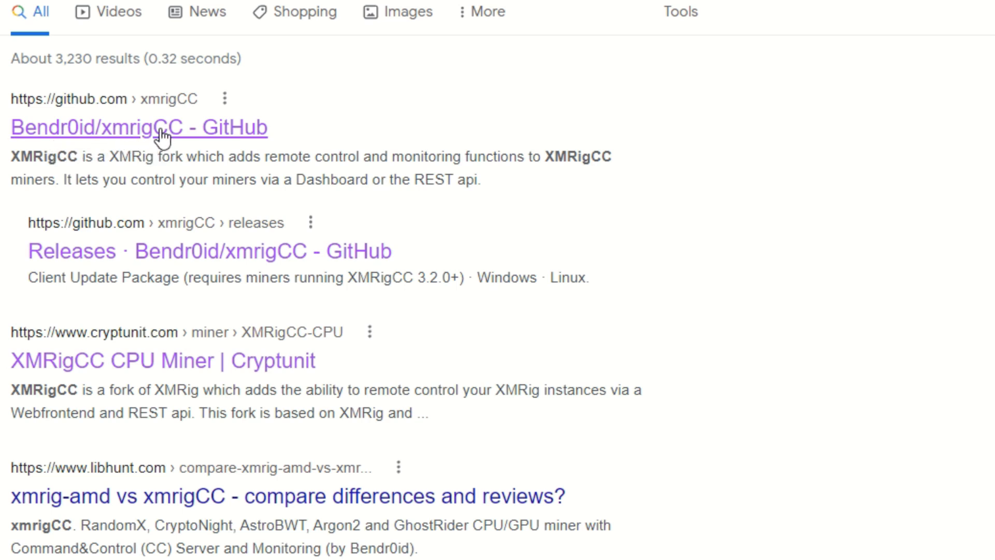
pyautogui.click(139, 127)
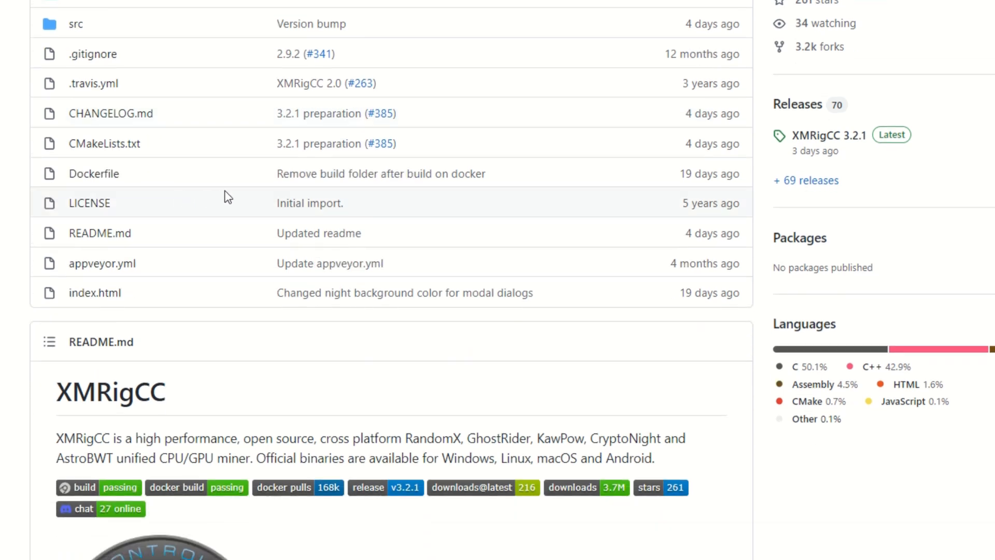
pyautogui.click(829, 135)
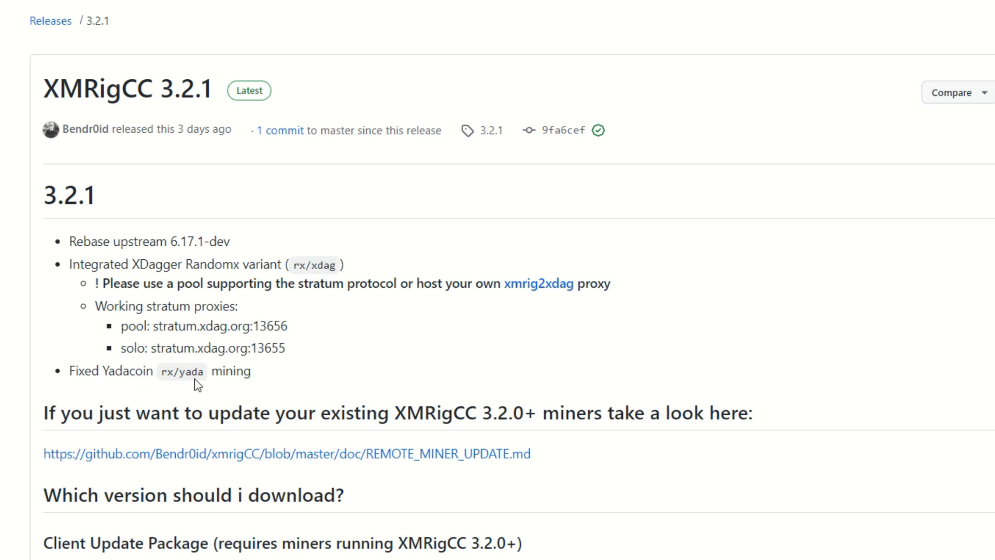
pyautogui.moveTo(299, 362)
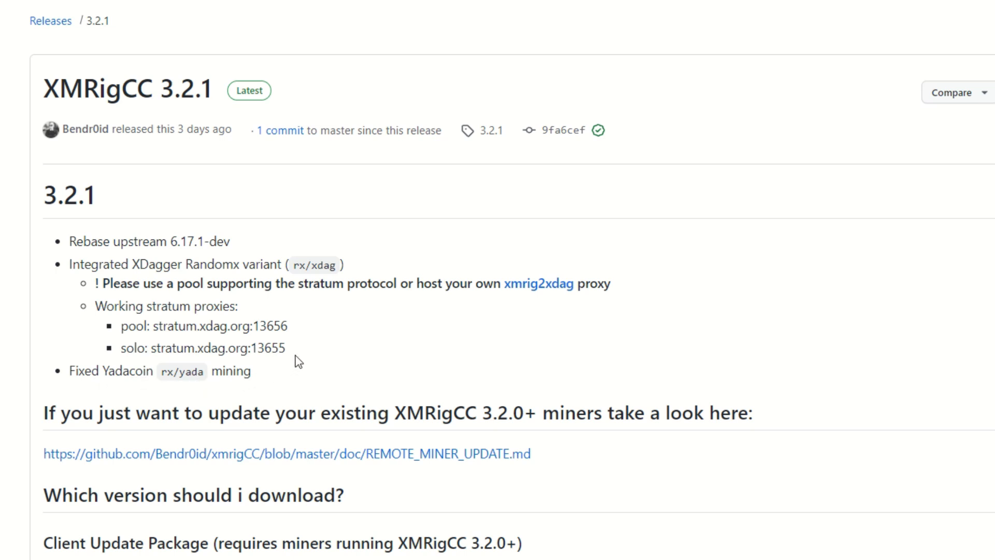
pyautogui.moveTo(127, 200)
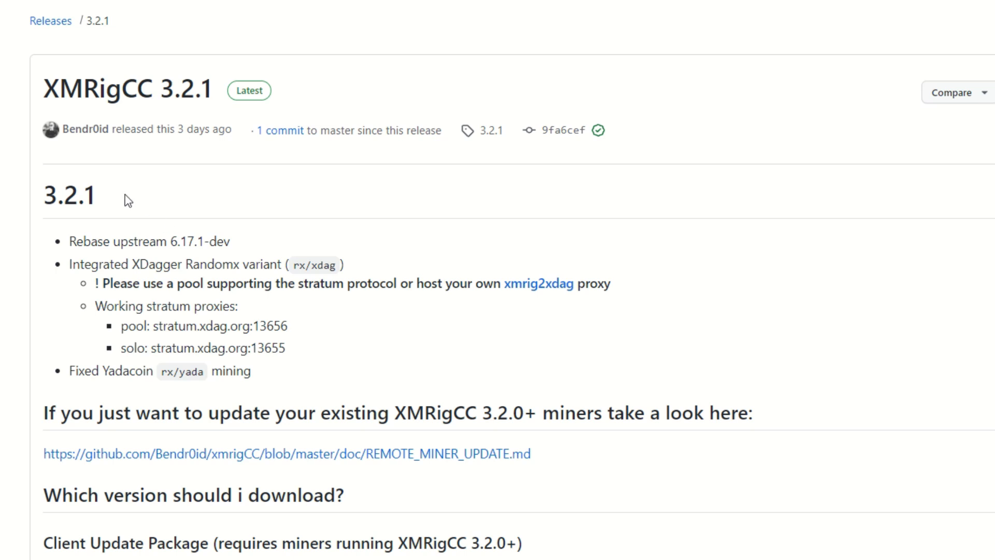
# Highlight the version and gcc-win64 build name in the notes, then scroll to Assets
pyautogui.doubleClick(70, 193)
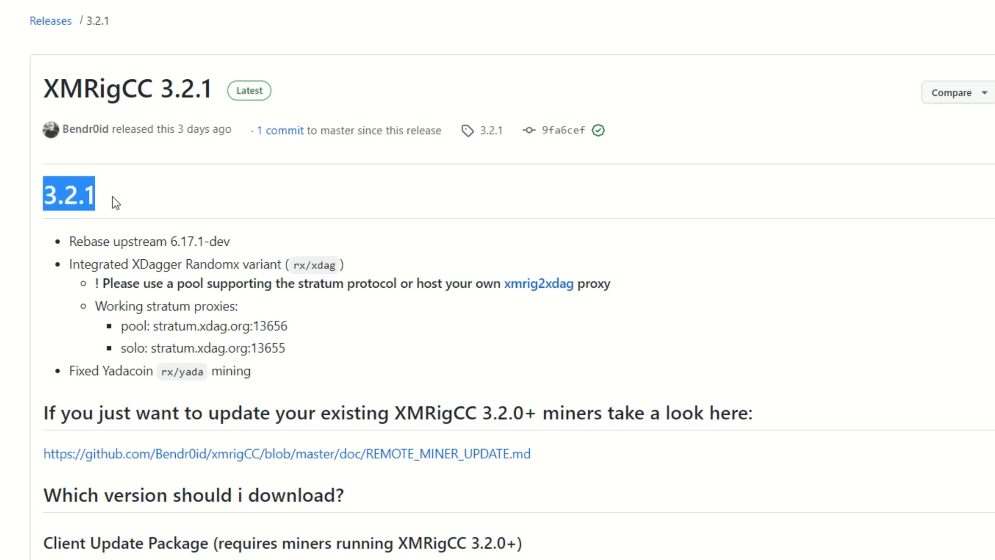
pyautogui.moveTo(121, 205)
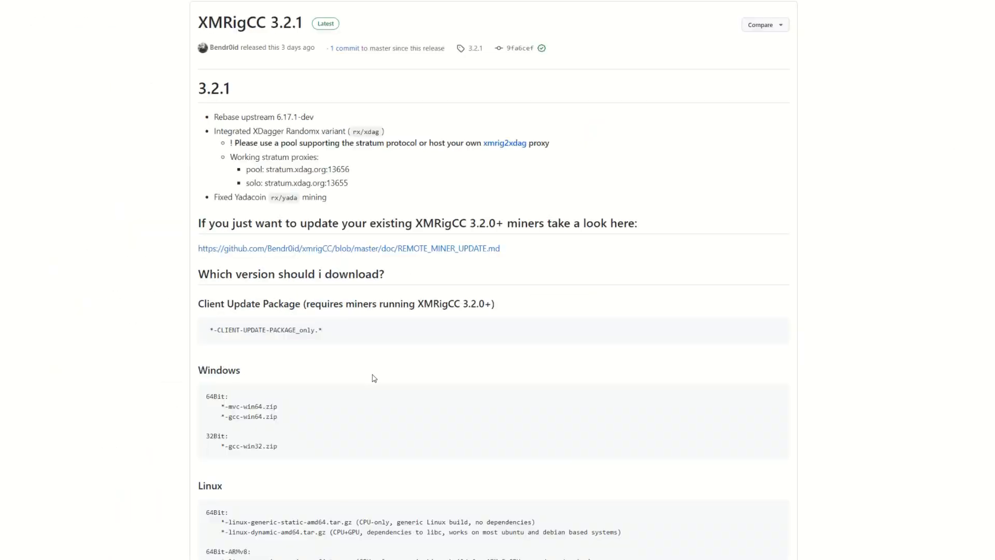
pyautogui.moveTo(362, 369)
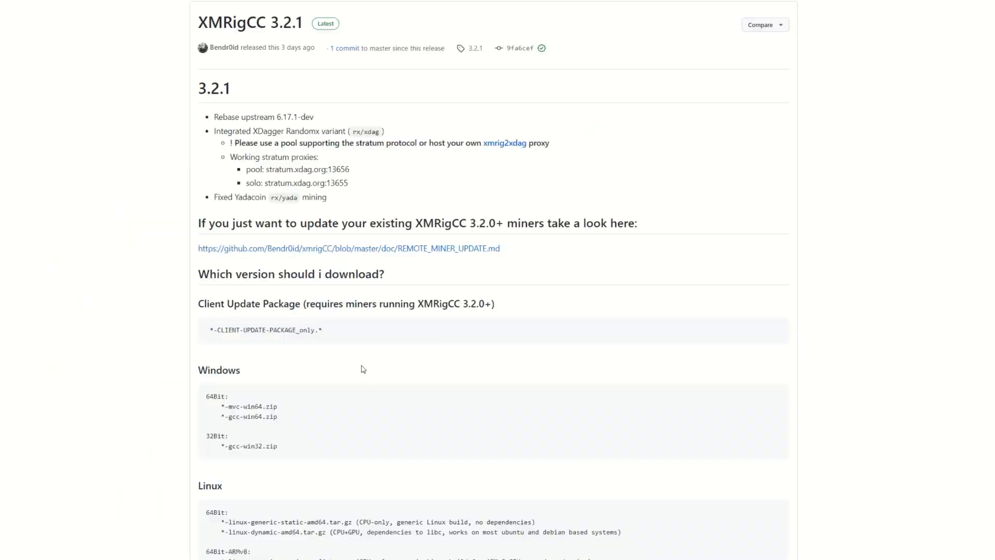
pyautogui.moveTo(263, 421)
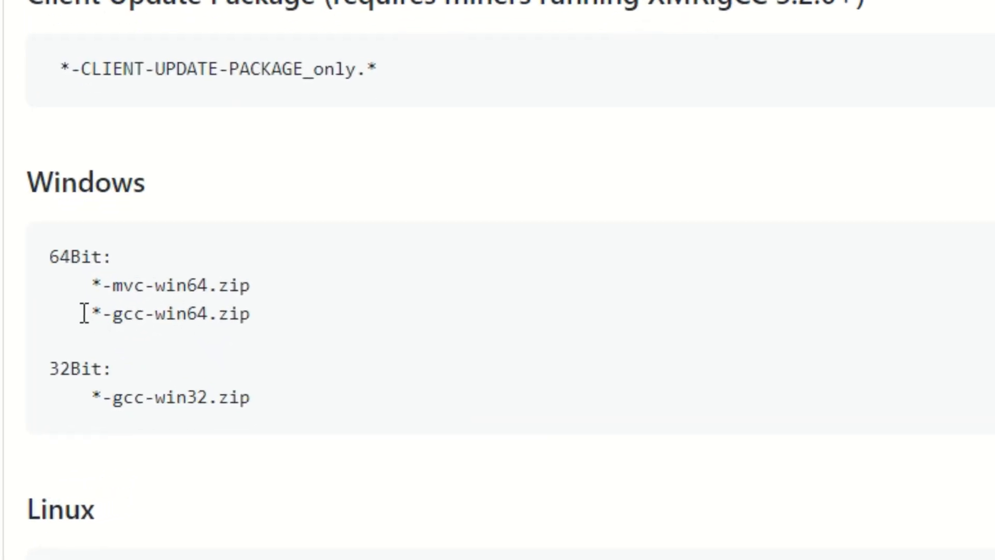
pyautogui.moveTo(130, 311)
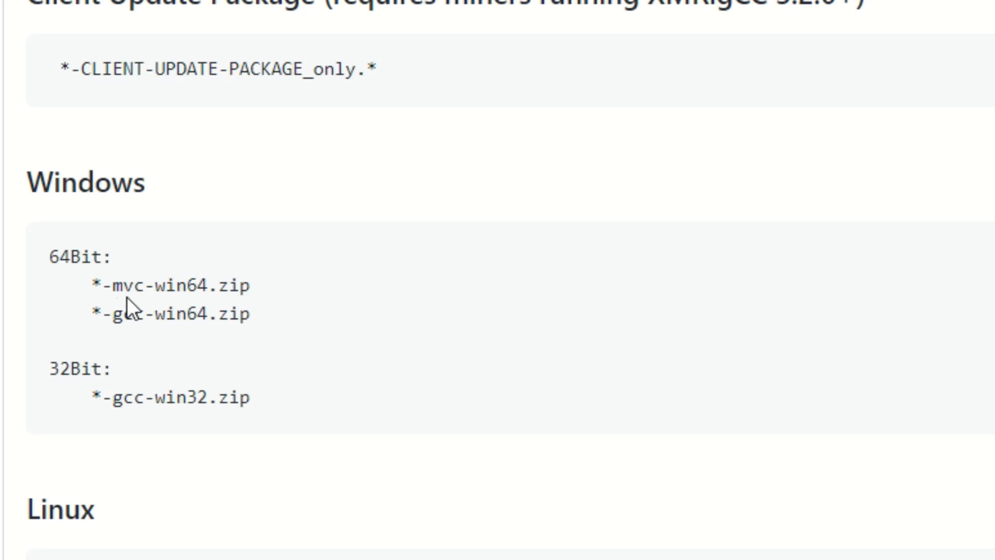
pyautogui.moveTo(119, 338)
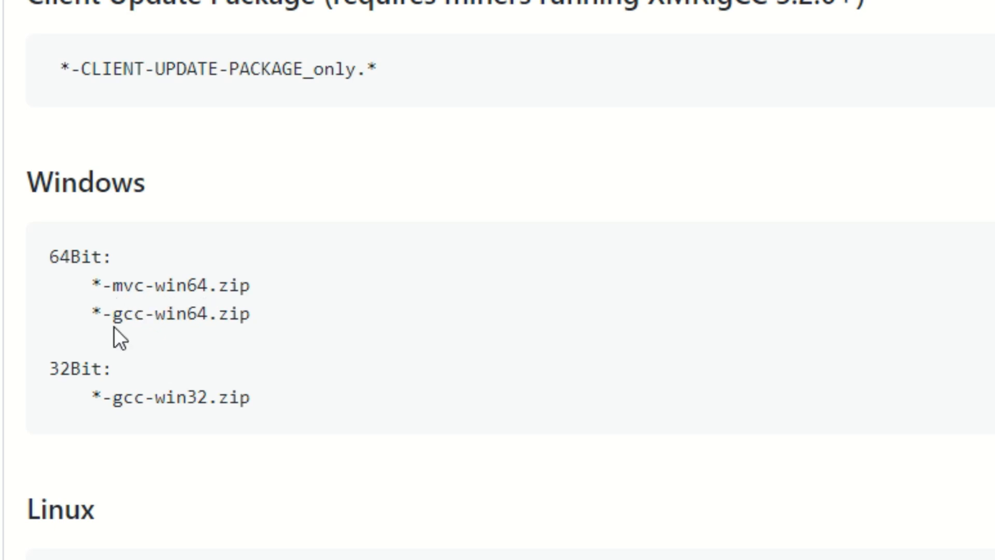
pyautogui.moveTo(128, 371)
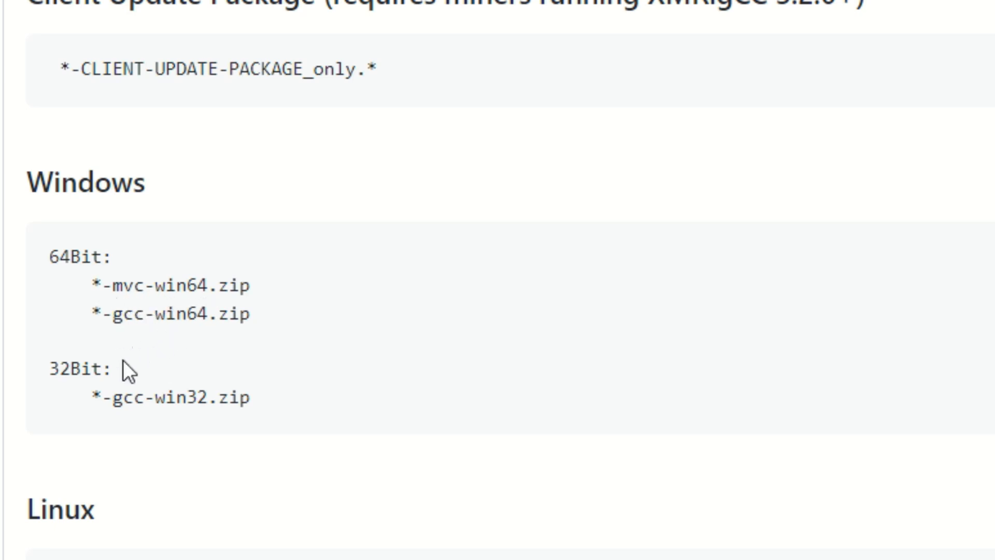
pyautogui.doubleClick(125, 399)
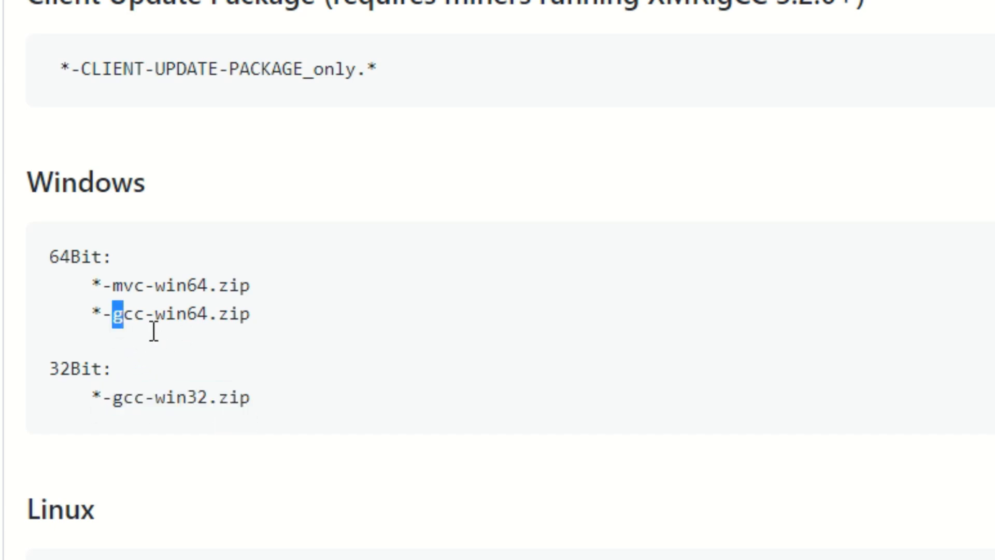
pyautogui.moveTo(118, 313); pyautogui.dragTo(235, 313)
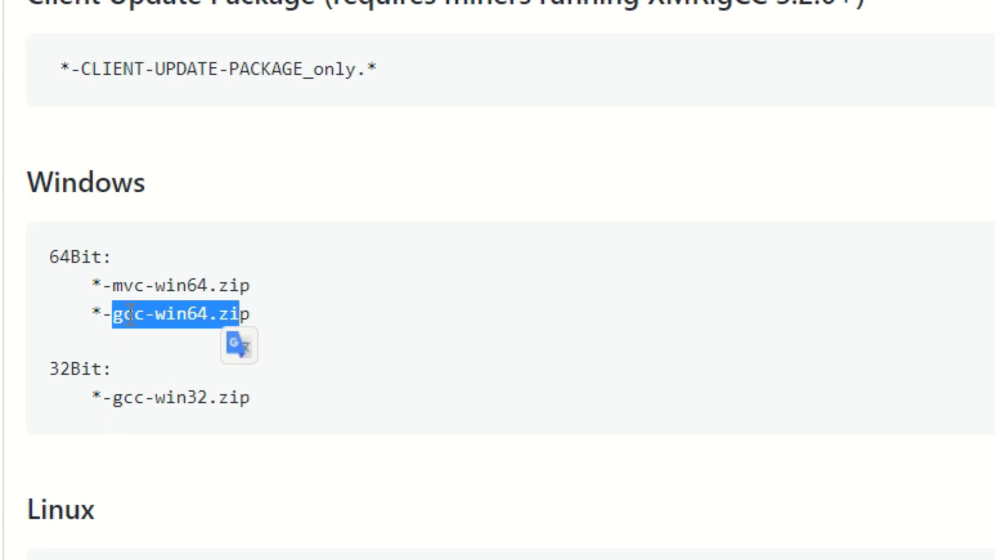
pyautogui.scroll(-3)
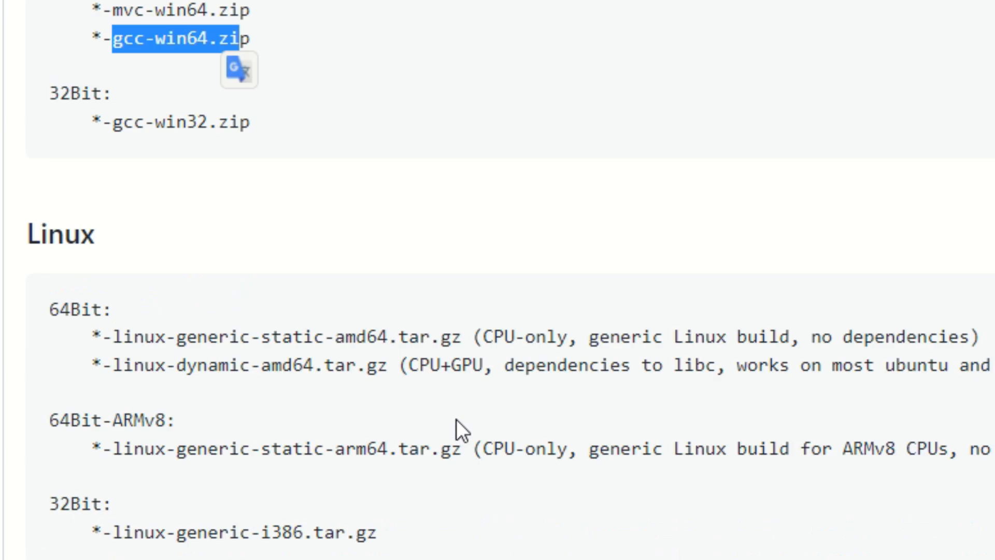
pyautogui.scroll(-3)
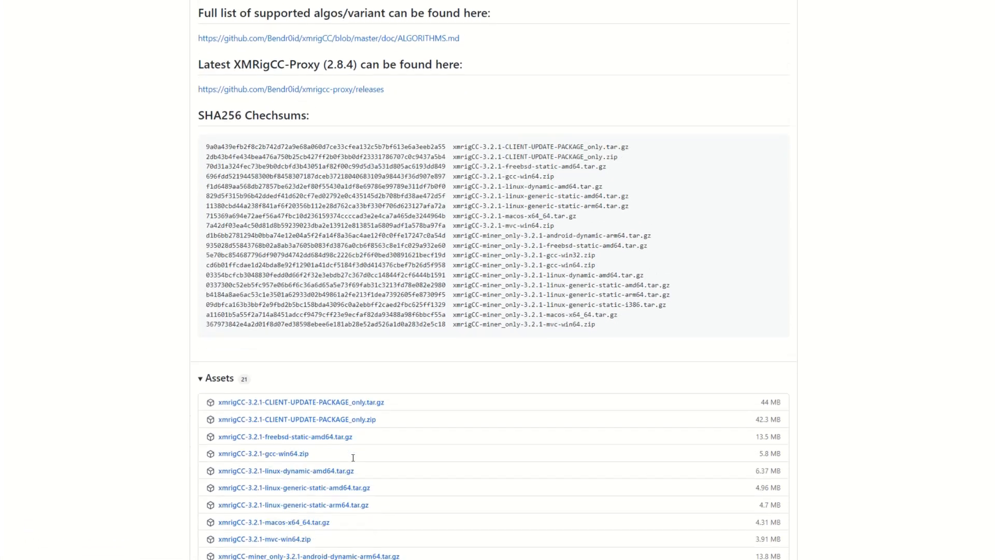
pyautogui.scroll(-3)
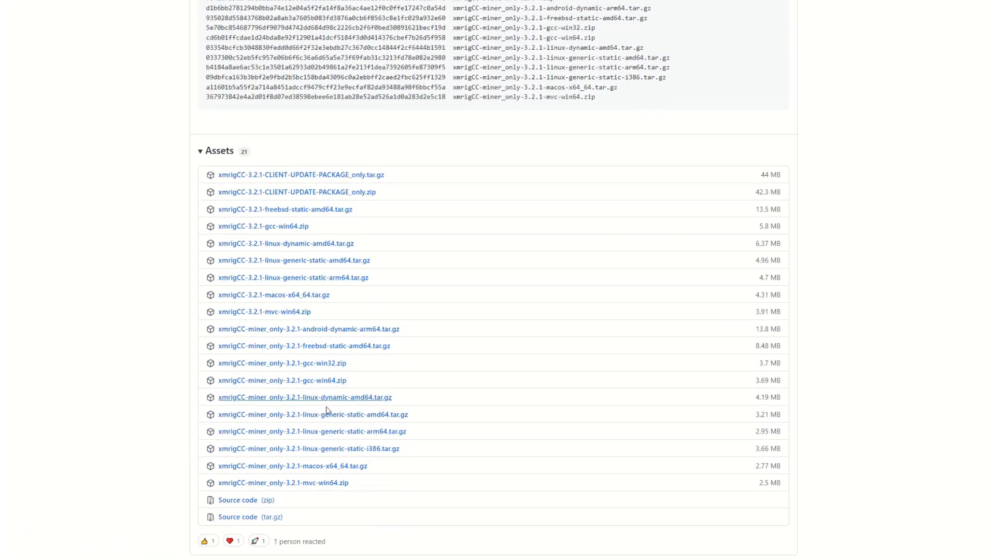
pyautogui.moveTo(311, 379)
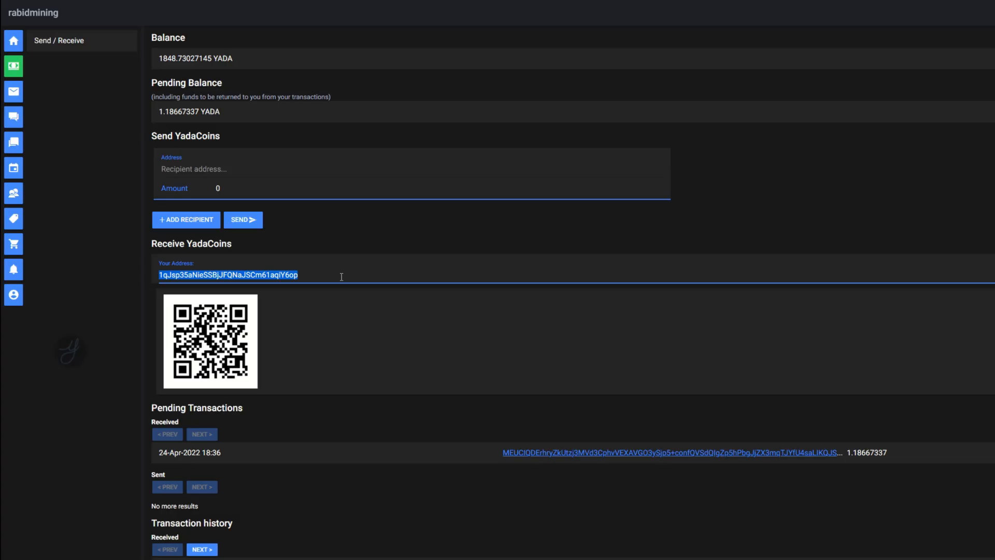
pyautogui.moveTo(144, 68)
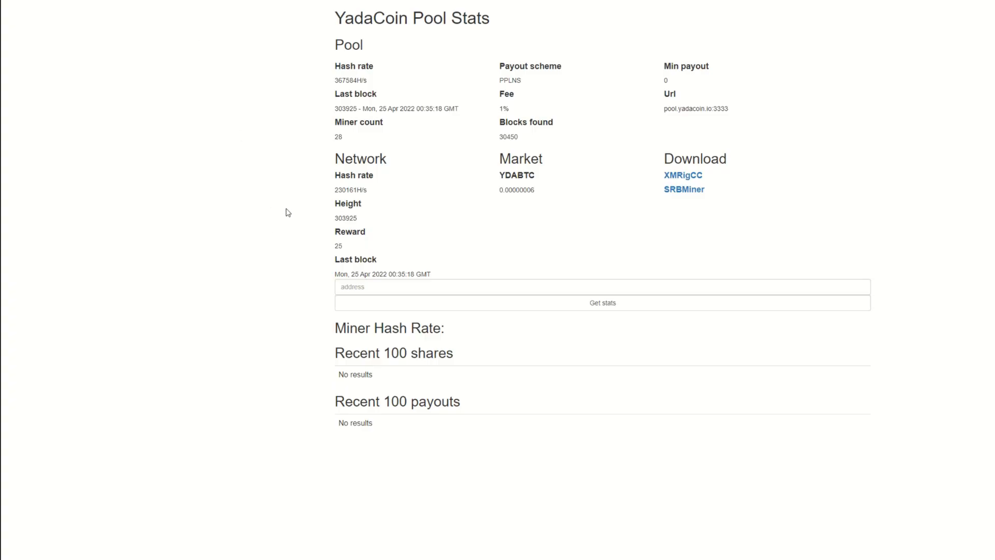
pyautogui.moveTo(278, 212)
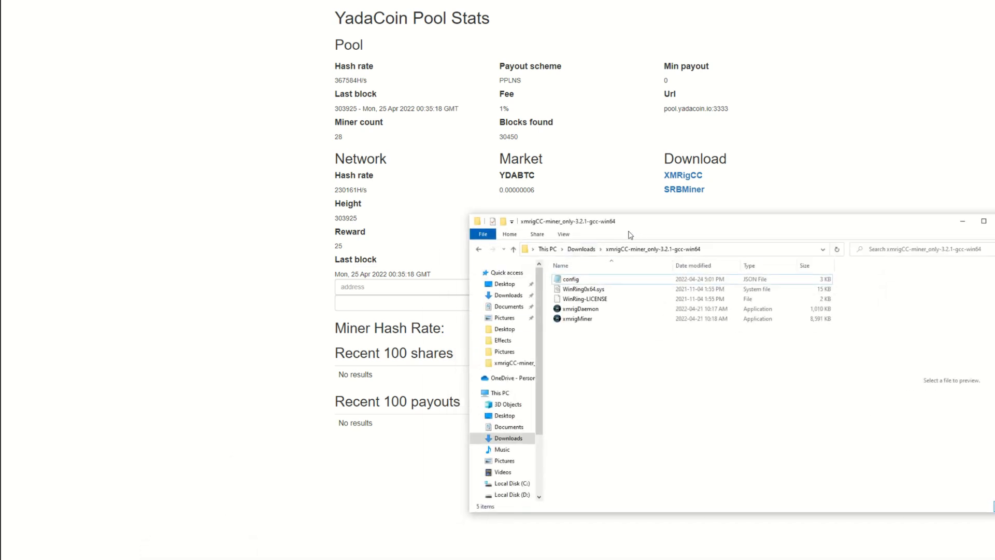
# Edit config.json in Notepad and review pool.yadacoin.io:3333, the wallet user and donate-level 1
pyautogui.click(571, 279)
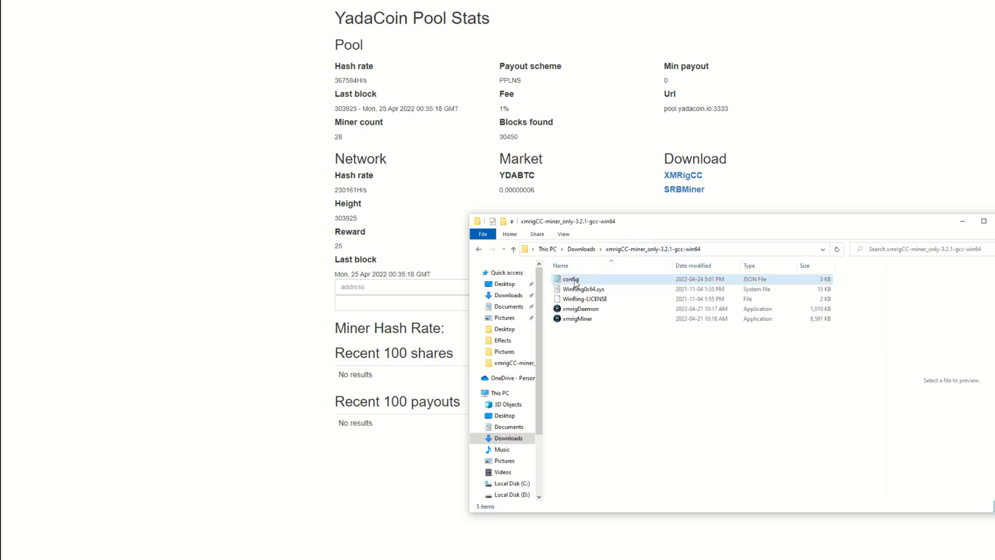
pyautogui.rightClick(570, 280)
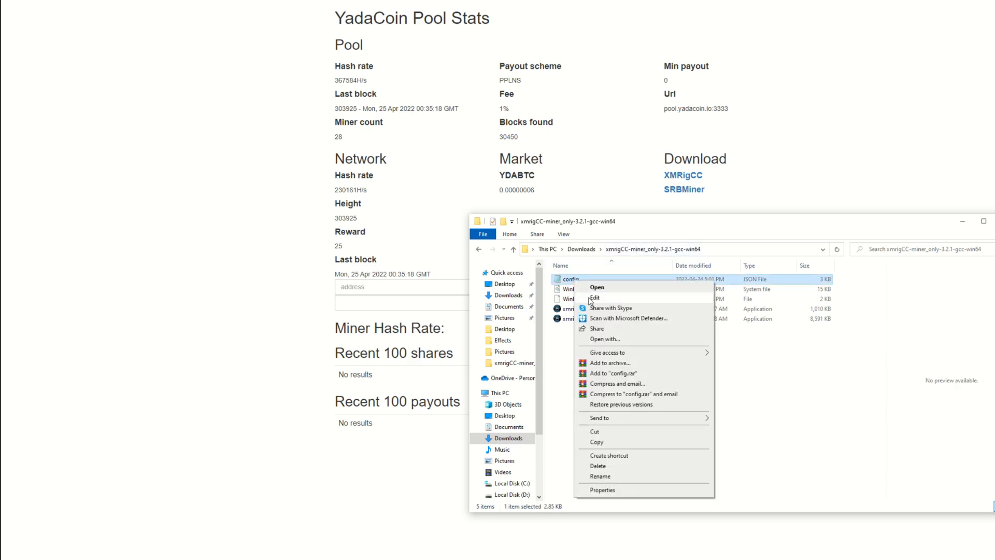
pyautogui.click(595, 297)
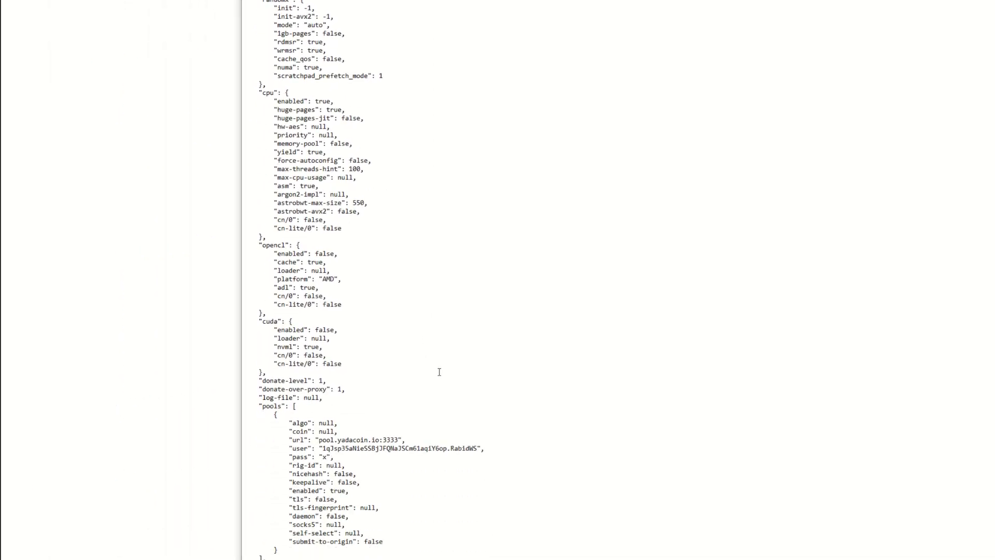
pyautogui.scroll(-3)
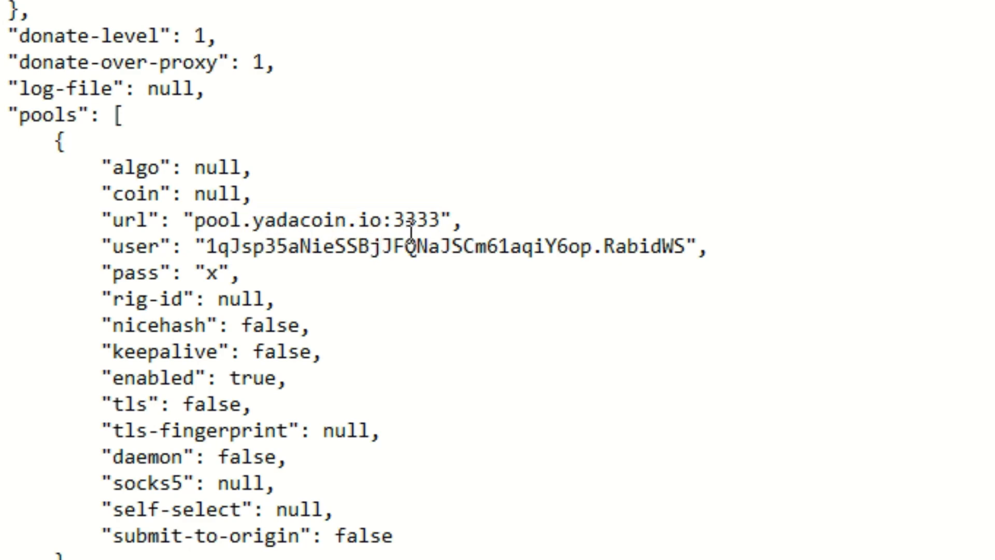
pyautogui.moveTo(445, 223)
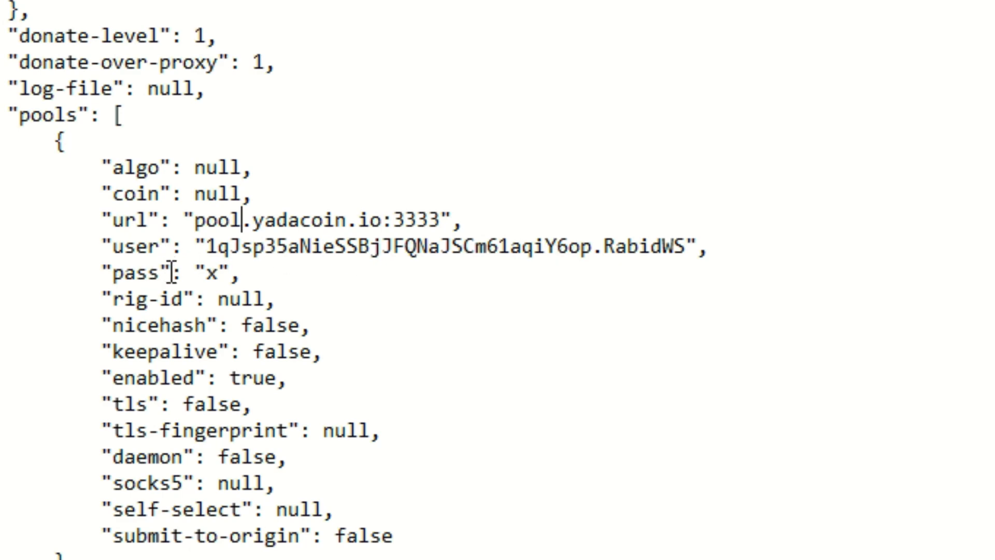
pyautogui.moveTo(207, 247); pyautogui.dragTo(544, 246)
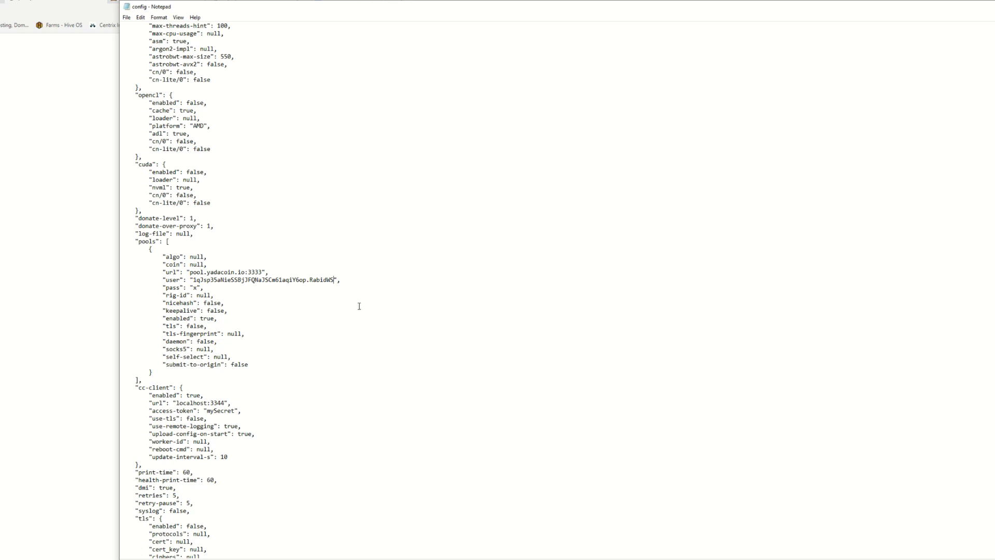
pyautogui.moveTo(310, 312)
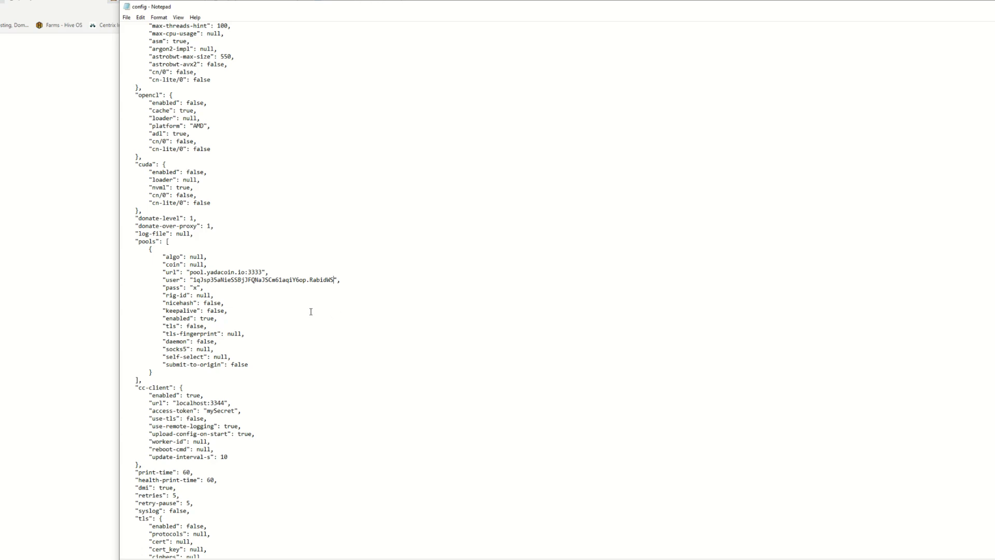
pyautogui.moveTo(164, 384)
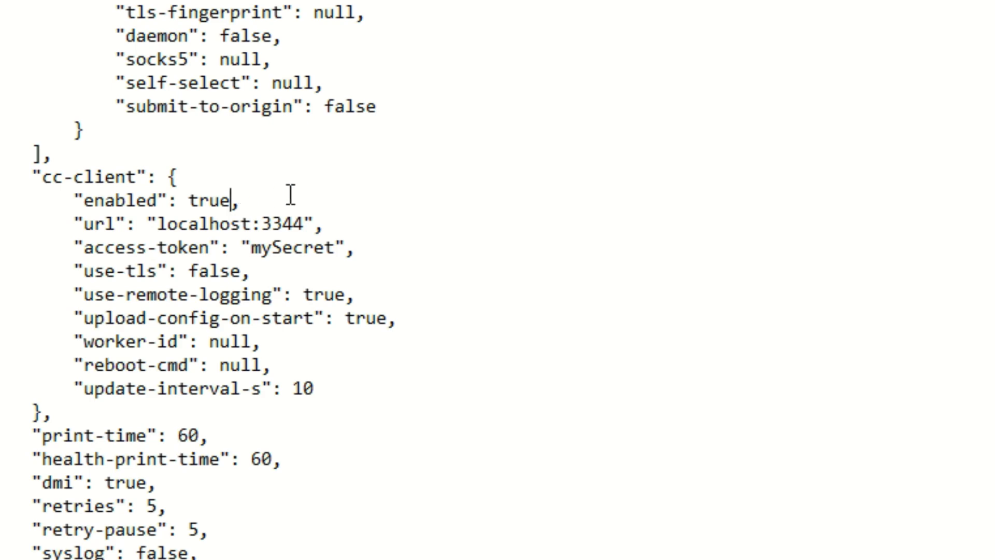
pyautogui.moveTo(501, 214)
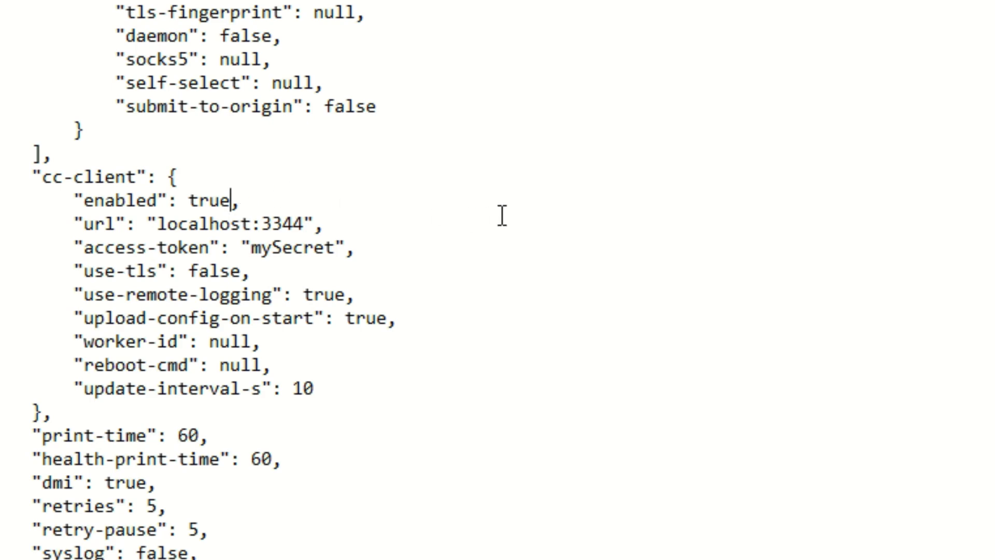
# Change the cc-client "enabled" value from true to false
pyautogui.write('f')
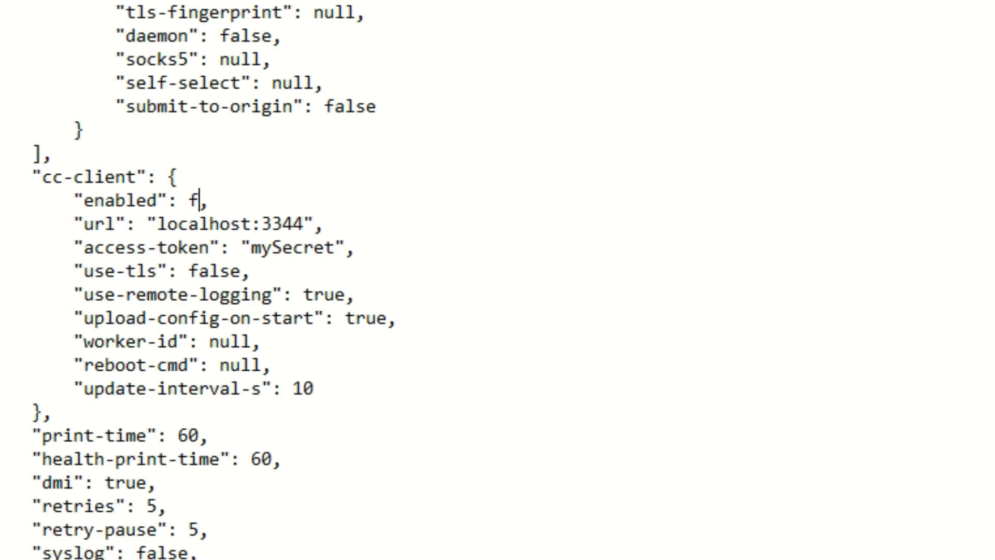
pyautogui.write('alse')
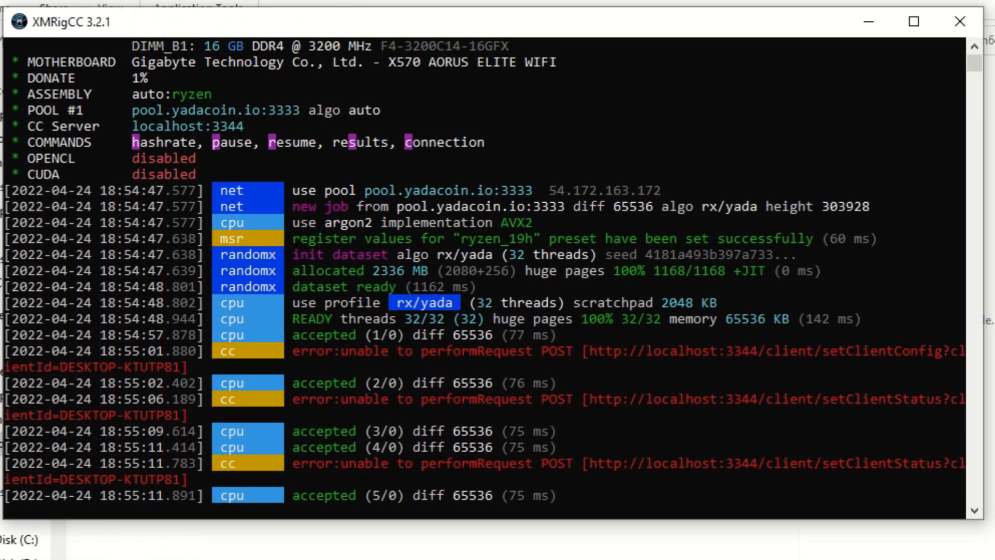
# Scroll the XMRigCC console as accepted shares climb to seven with none rejected
pyautogui.scroll(-3)
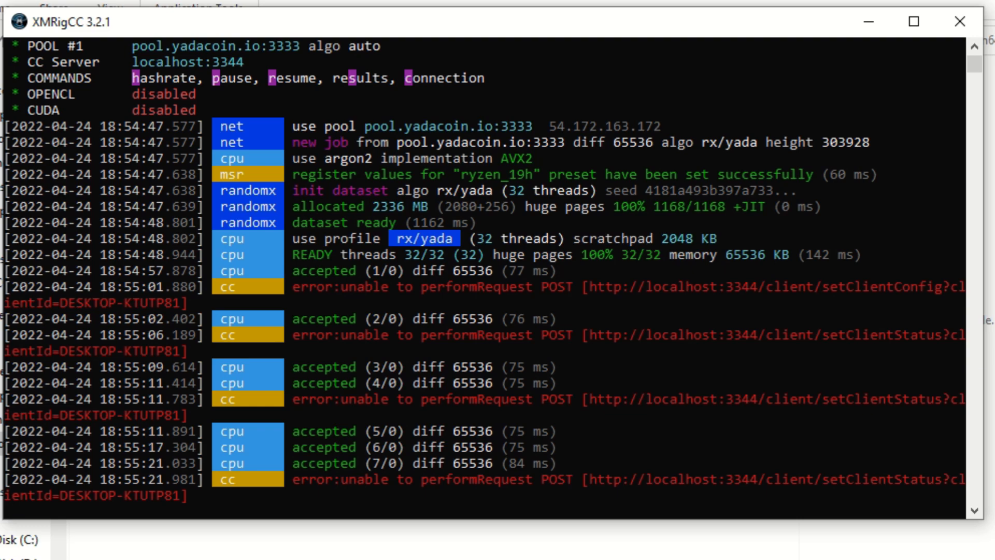
pyautogui.scroll(-3)
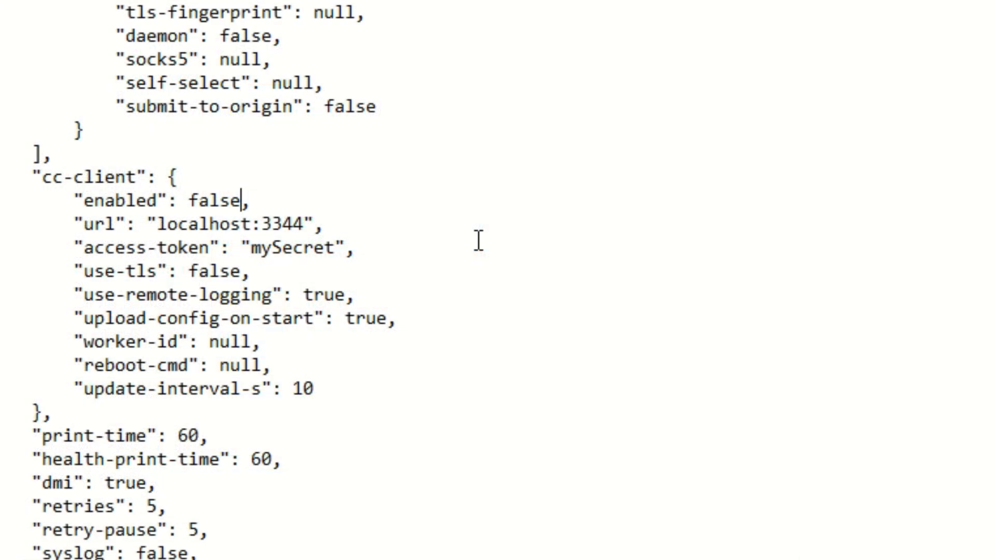
pyautogui.moveTo(274, 210)
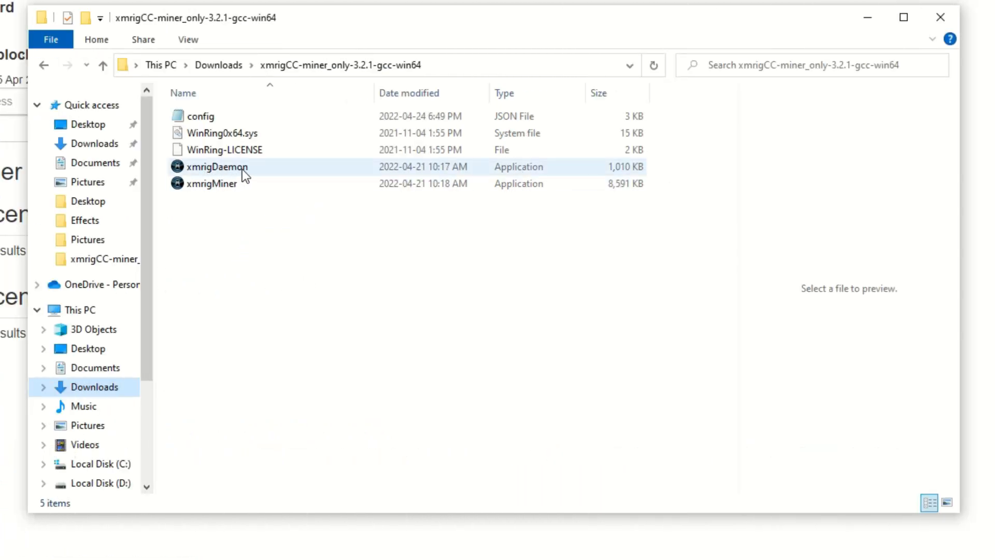
pyautogui.moveTo(212, 183)
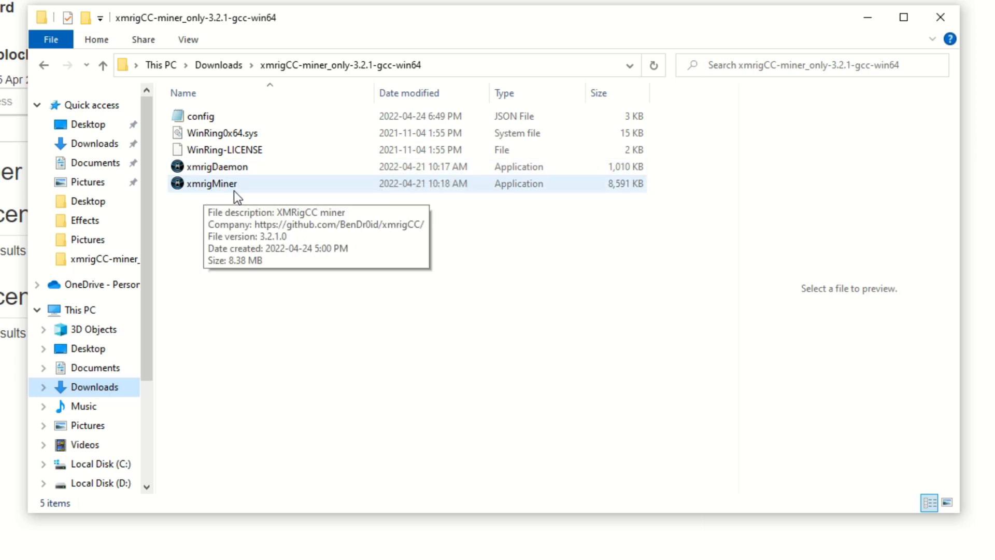
pyautogui.moveTo(210, 166)
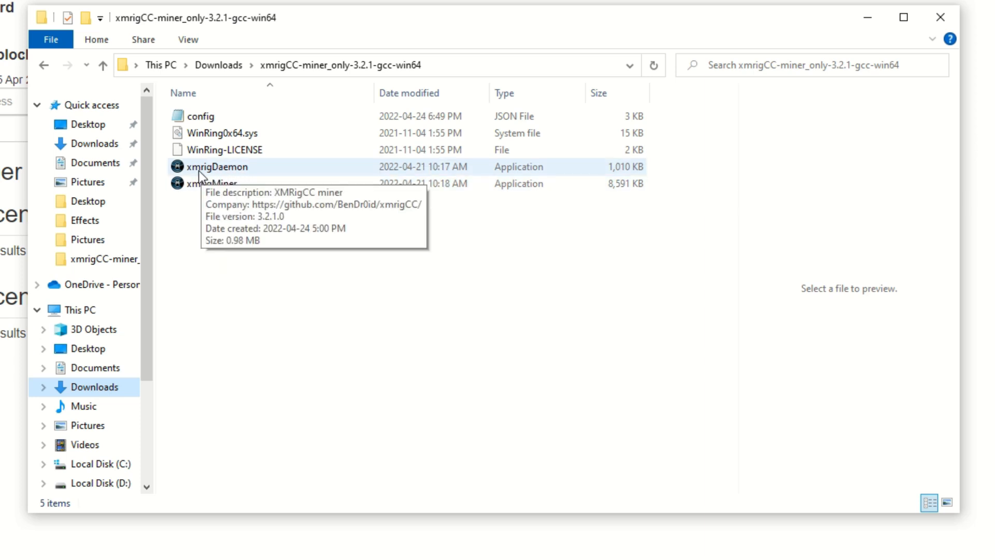
# Turn on 'Run this program as an administrator' in xmrigDaemon's compatibility properties
pyautogui.rightClick(215, 167)
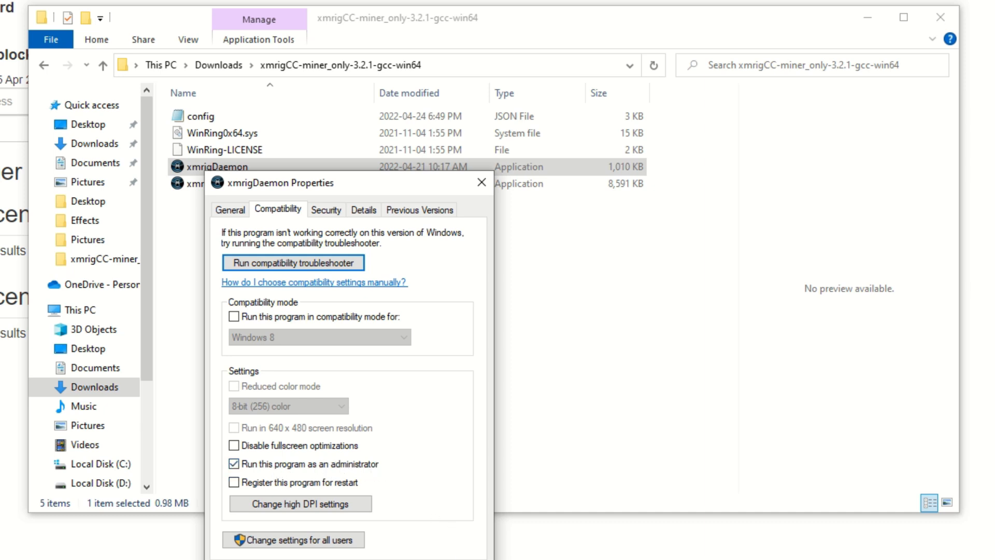
pyautogui.click(482, 182)
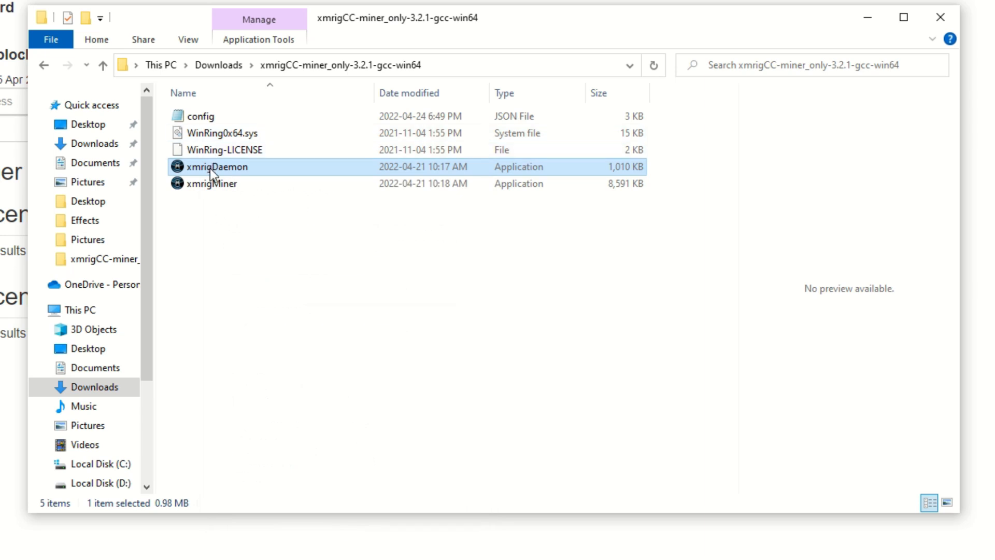
pyautogui.rightClick(219, 166)
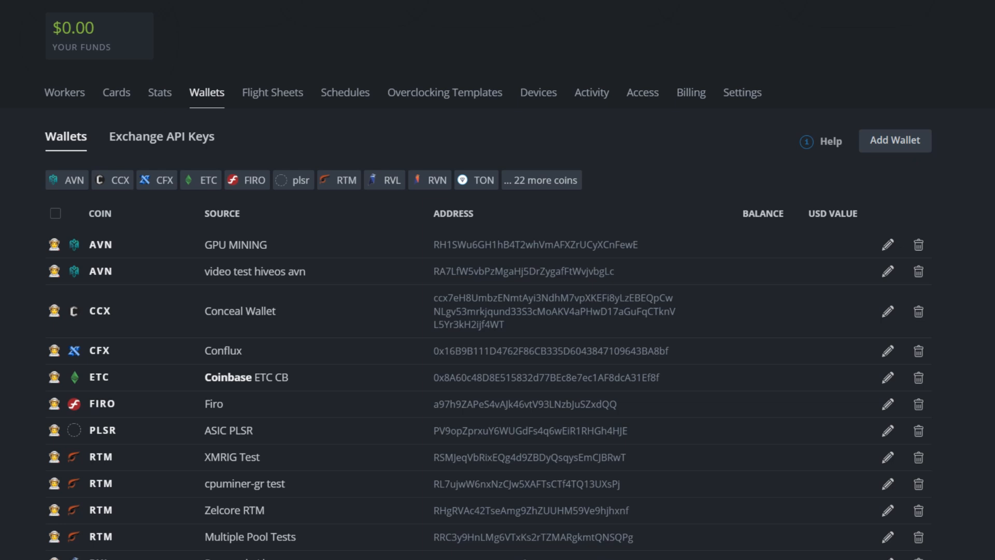
pyautogui.moveTo(206, 98)
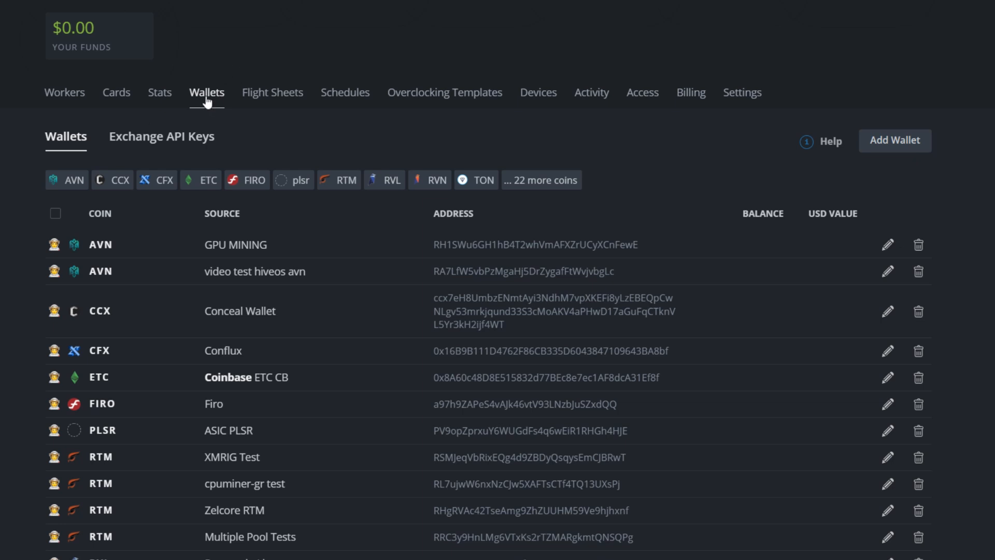
pyautogui.moveTo(487, 141)
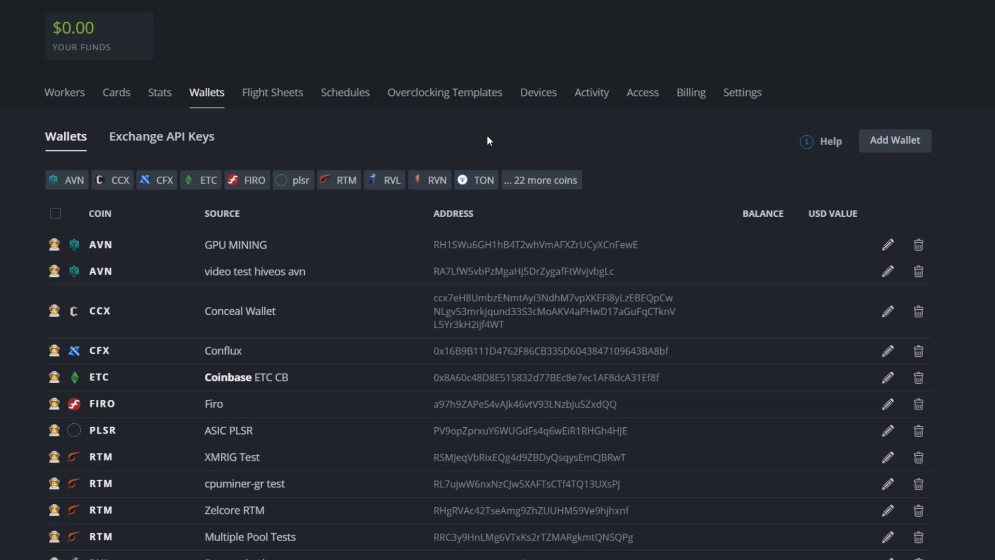
pyautogui.click(894, 140)
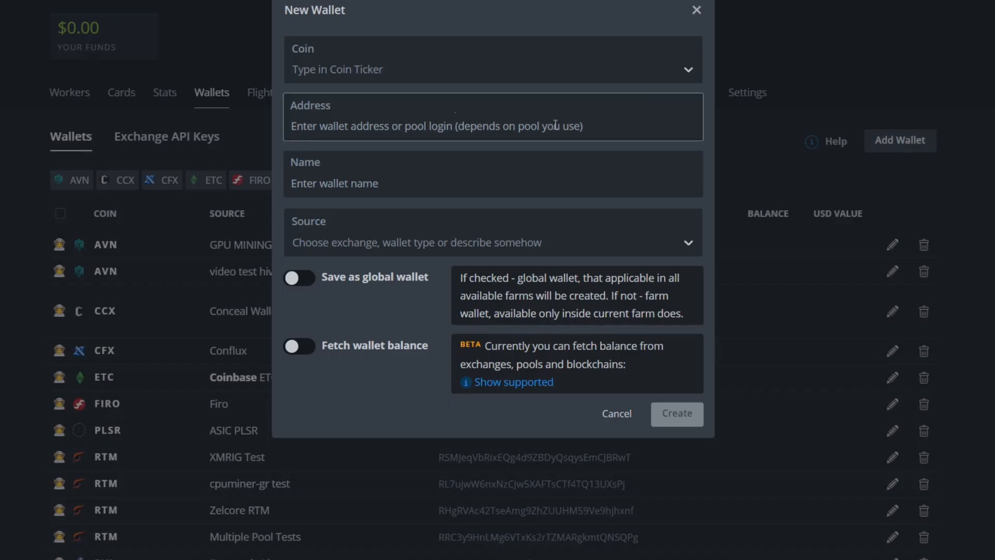
pyautogui.click(492, 69)
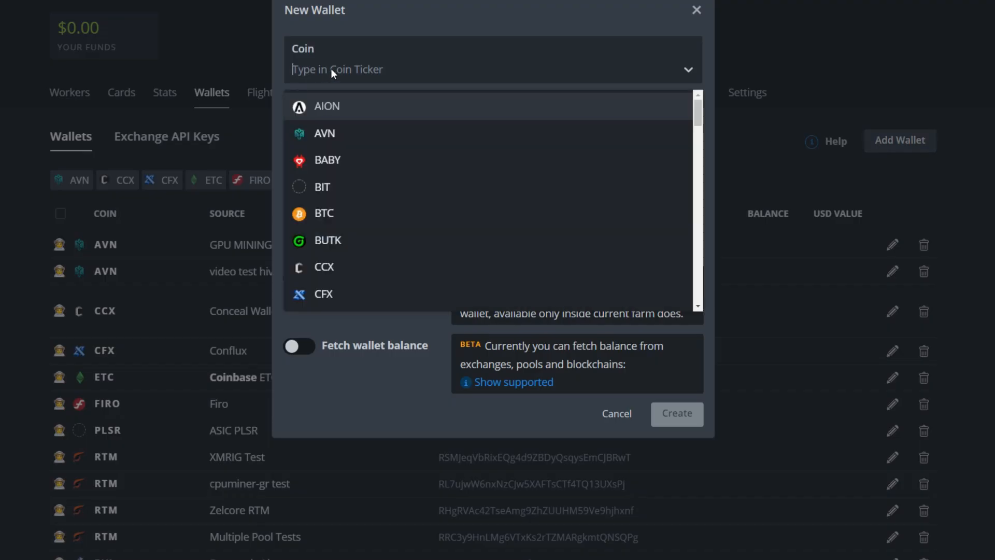
pyautogui.write('yd')
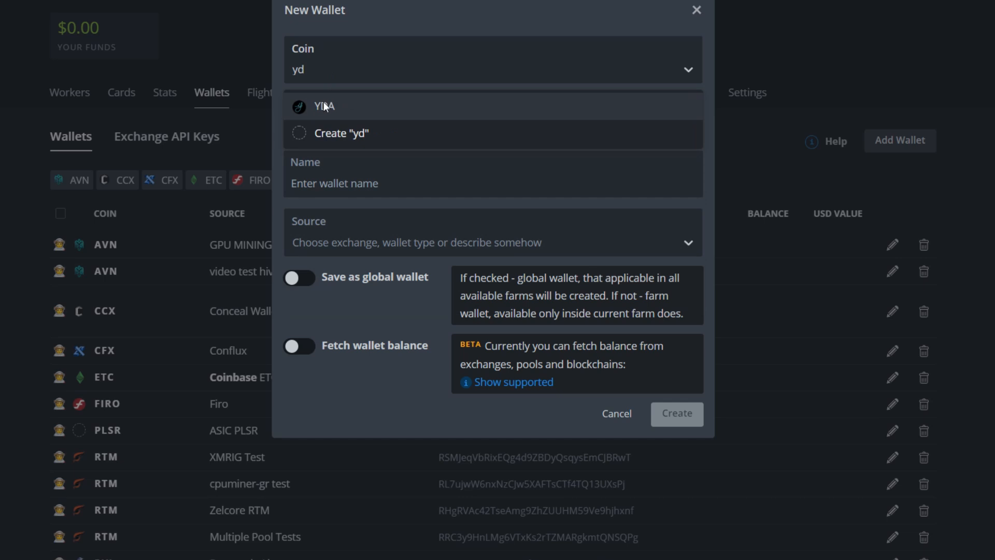
pyautogui.click(324, 105)
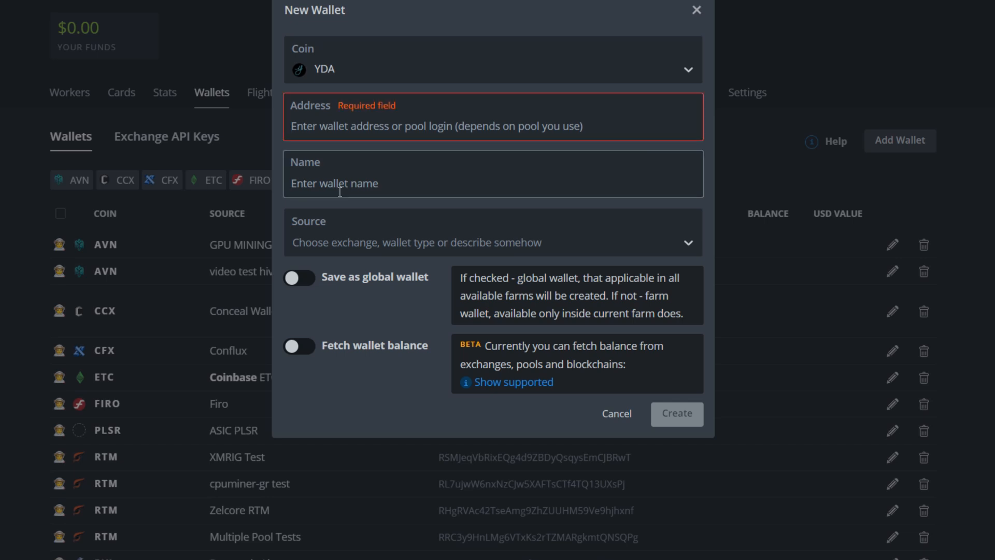
pyautogui.write('v')
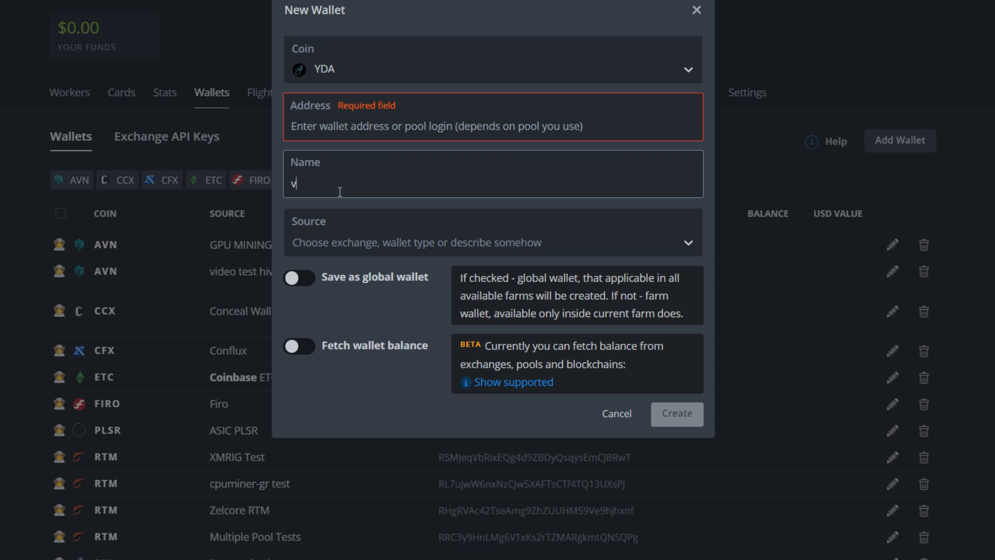
pyautogui.write('ideo')
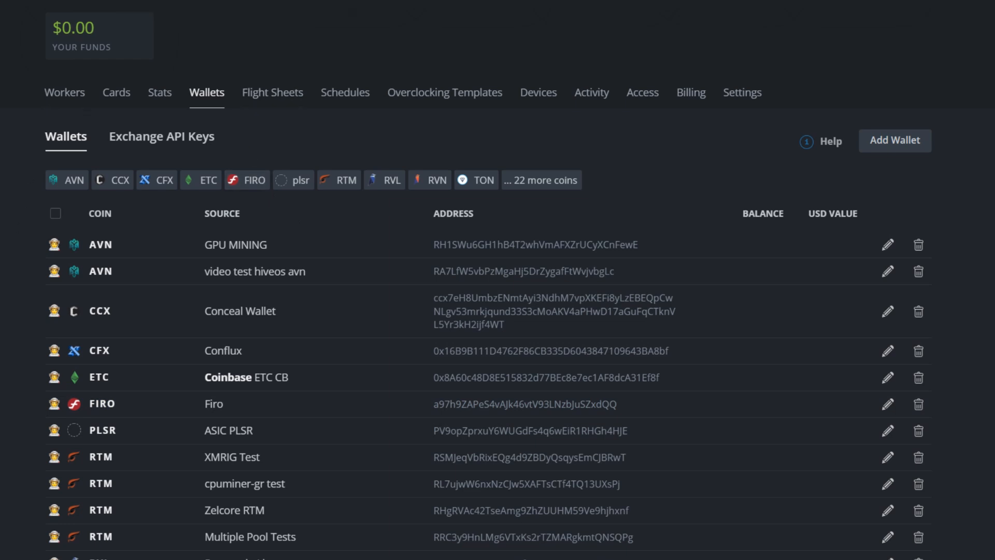
# Create a flight sheet with coin YDA, found by searching 'yd', and the Yadacoin wallet
pyautogui.click(272, 92)
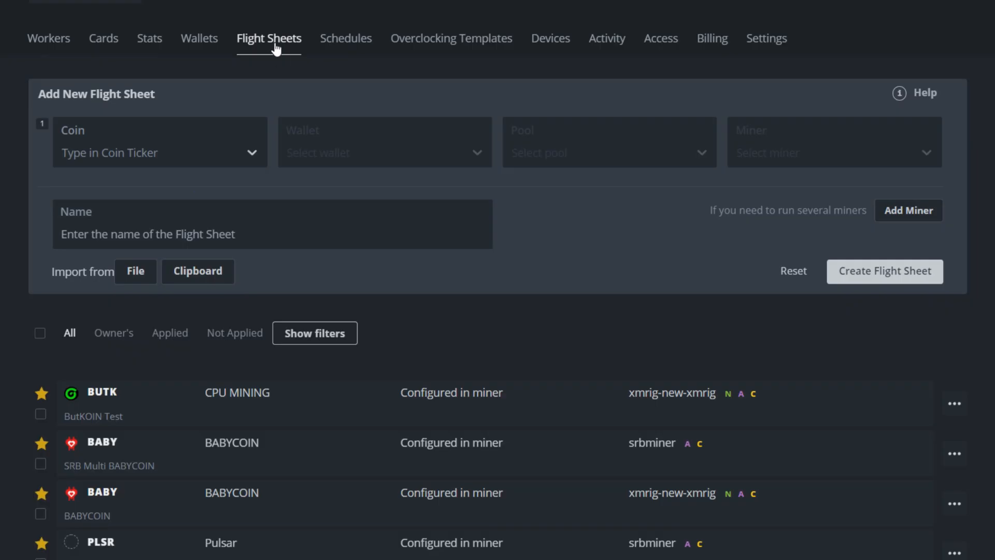
pyautogui.click(152, 153)
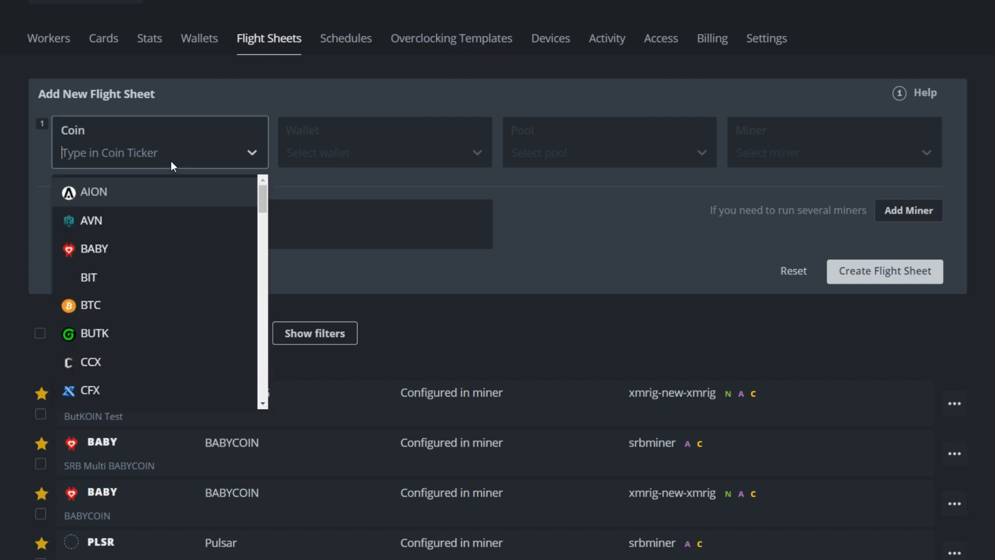
pyautogui.write('yd')
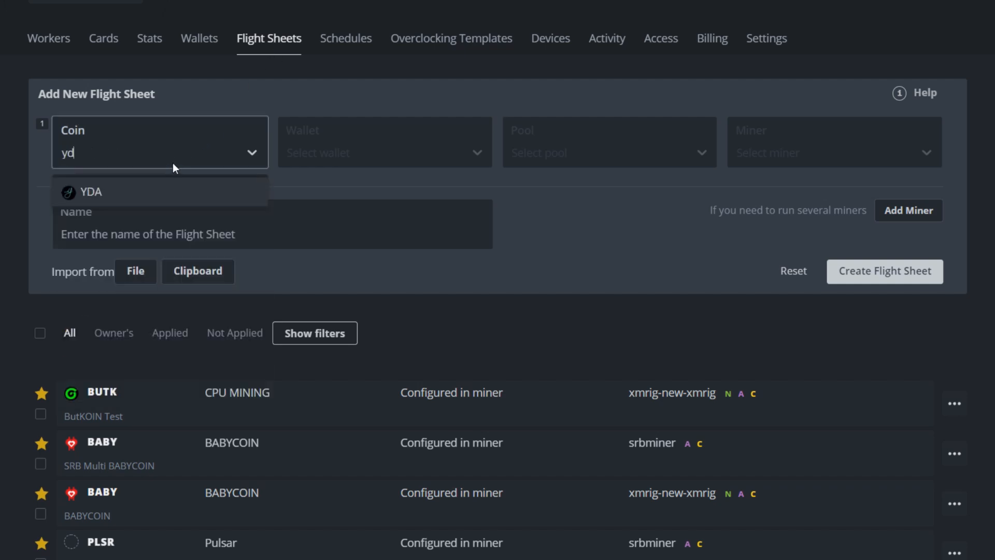
pyautogui.click(91, 192)
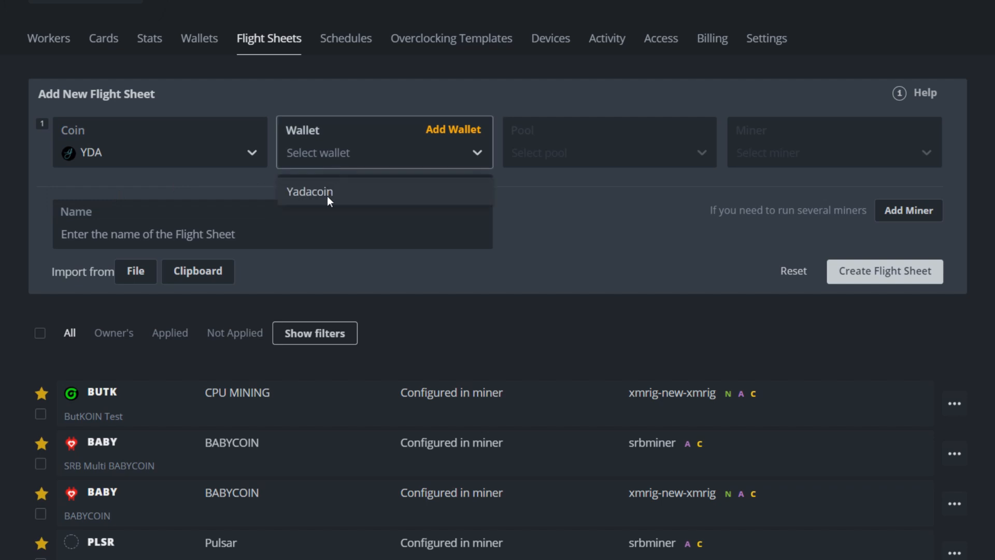
pyautogui.click(310, 191)
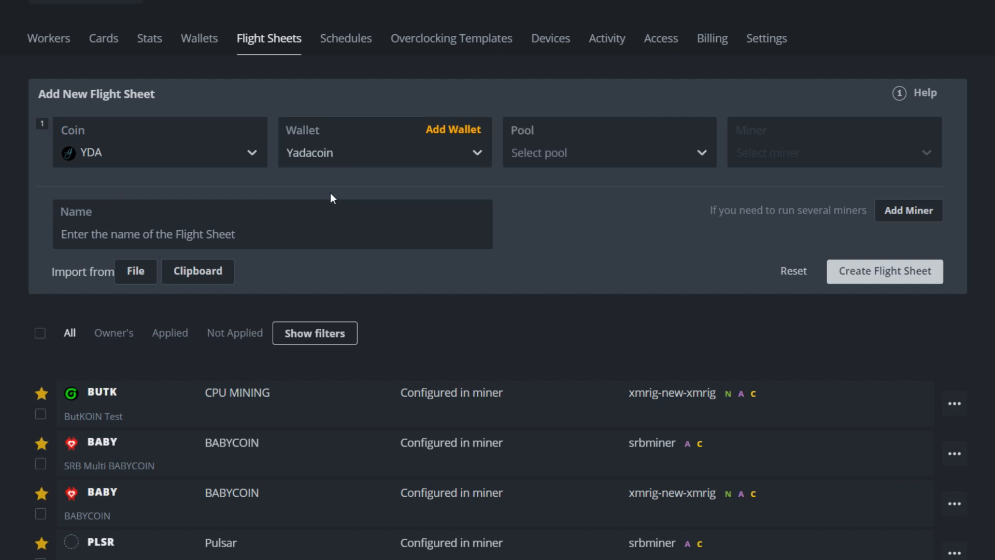
# Set pool to Configure in miner and miner to XMRig (old), then open its fork options
pyautogui.click(608, 153)
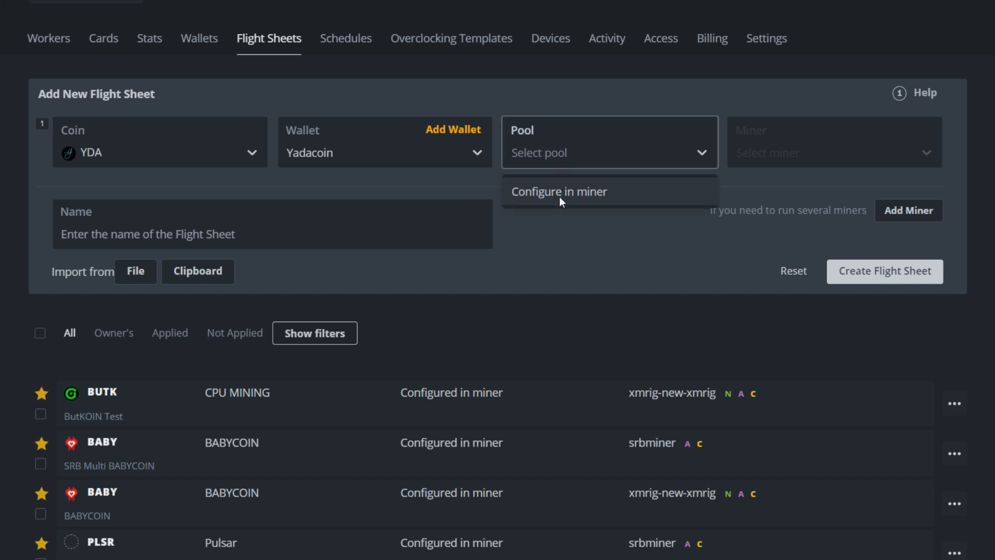
pyautogui.click(559, 191)
pyautogui.write('x')
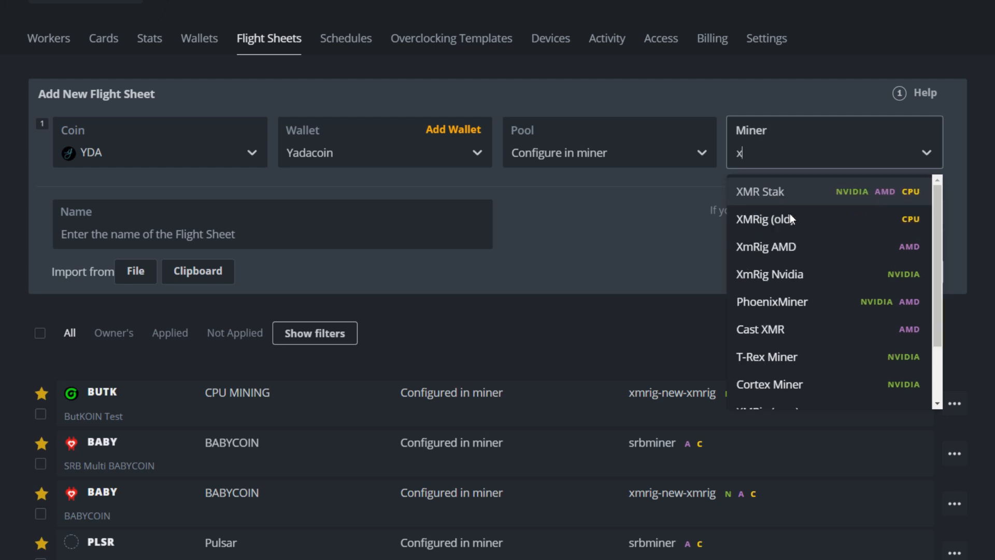
pyautogui.write('m')
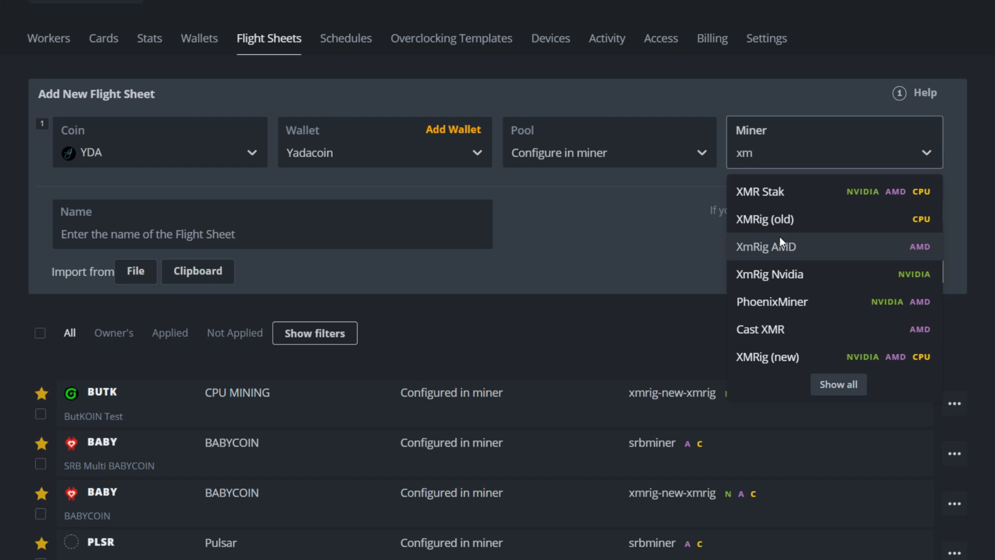
pyautogui.click(766, 219)
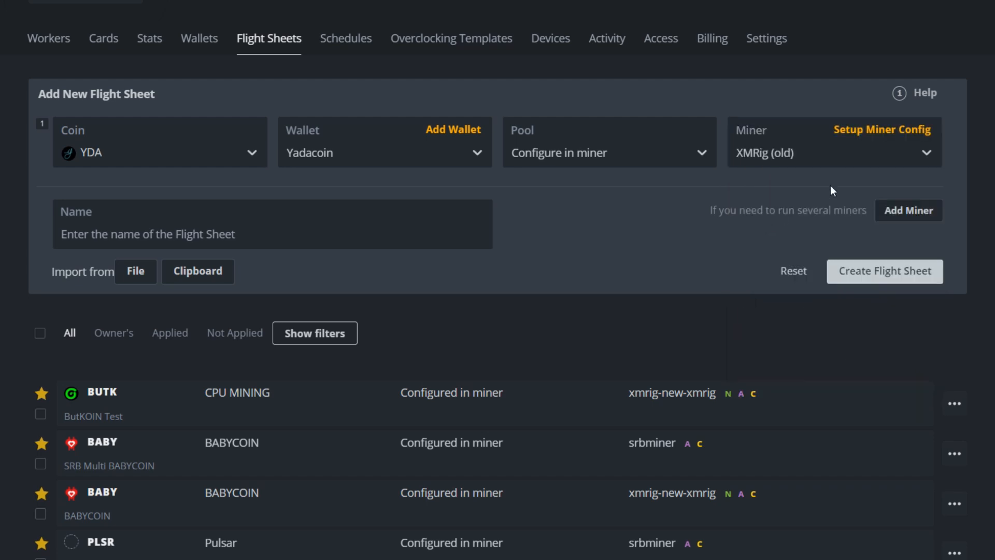
pyautogui.click(881, 130)
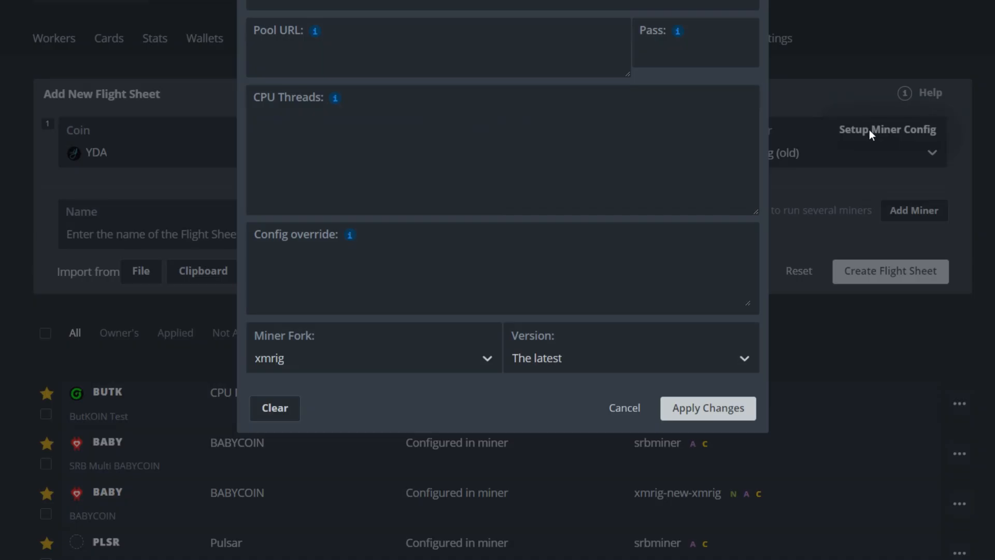
pyautogui.click(374, 357)
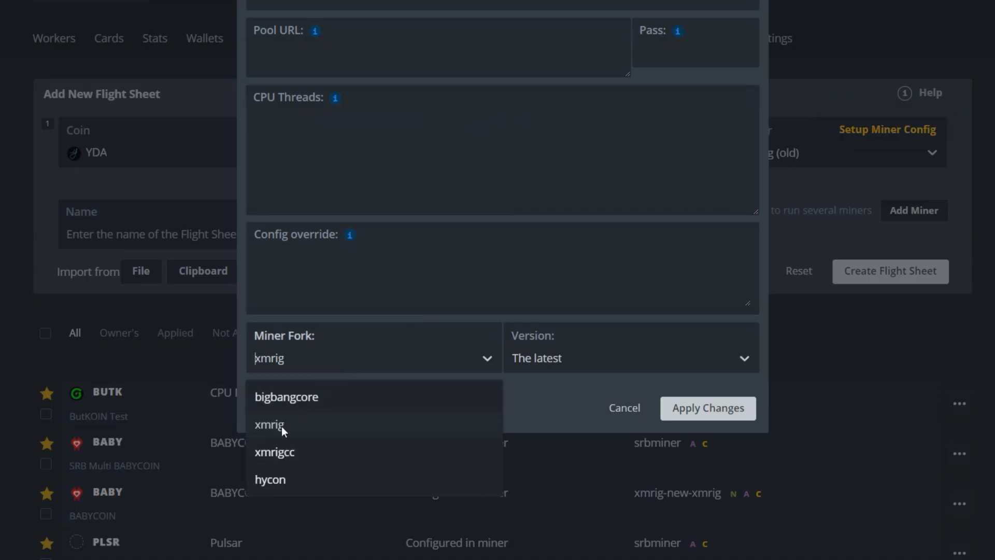
pyautogui.moveTo(275, 452)
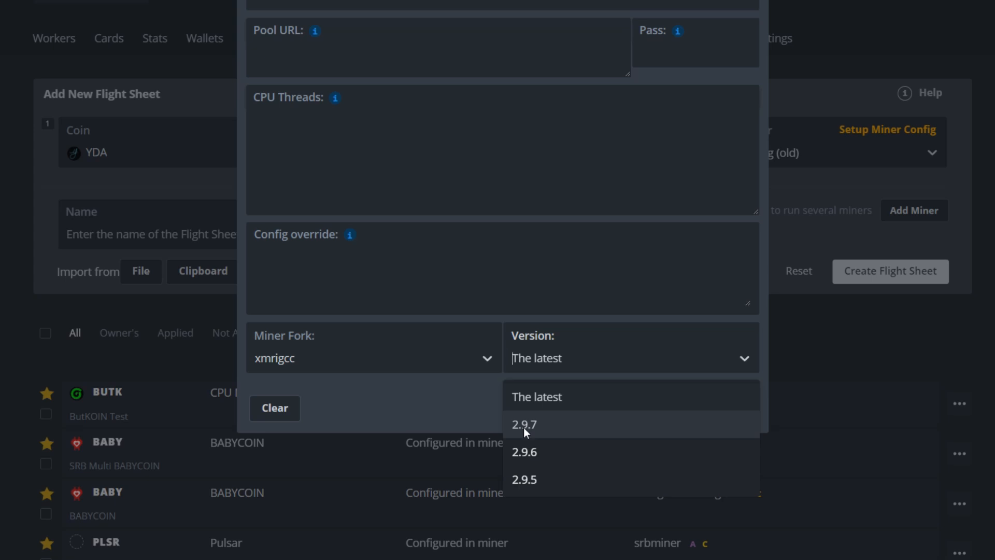
pyautogui.moveTo(533, 432)
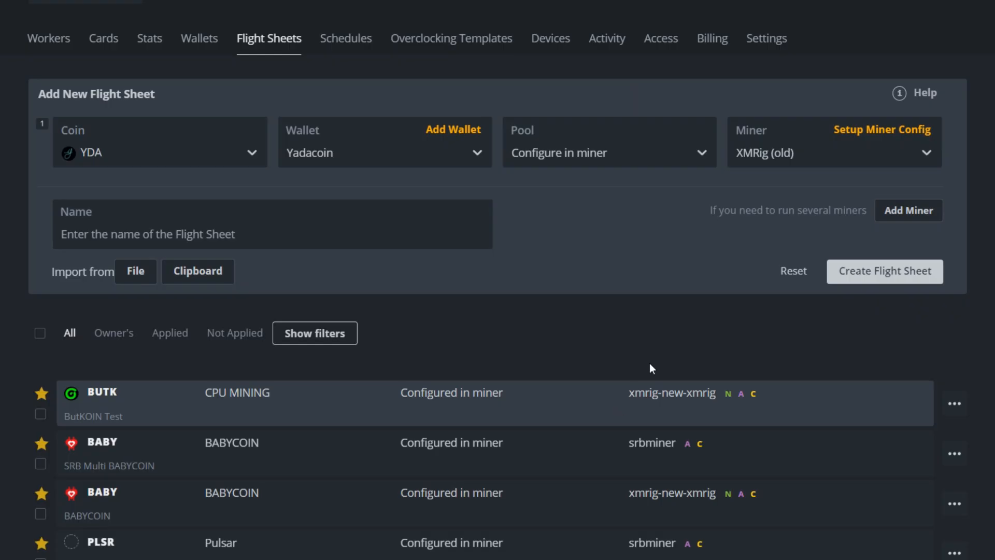
# Switch the flight sheet miner to XMRig (new) and filter hash algorithms to RandomX variants
pyautogui.click(833, 152)
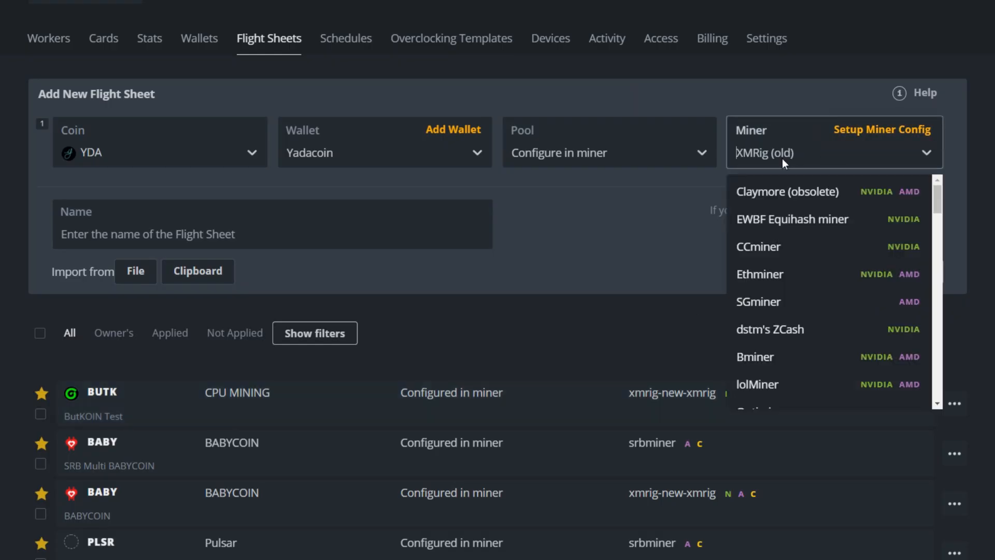
pyautogui.write('xme')
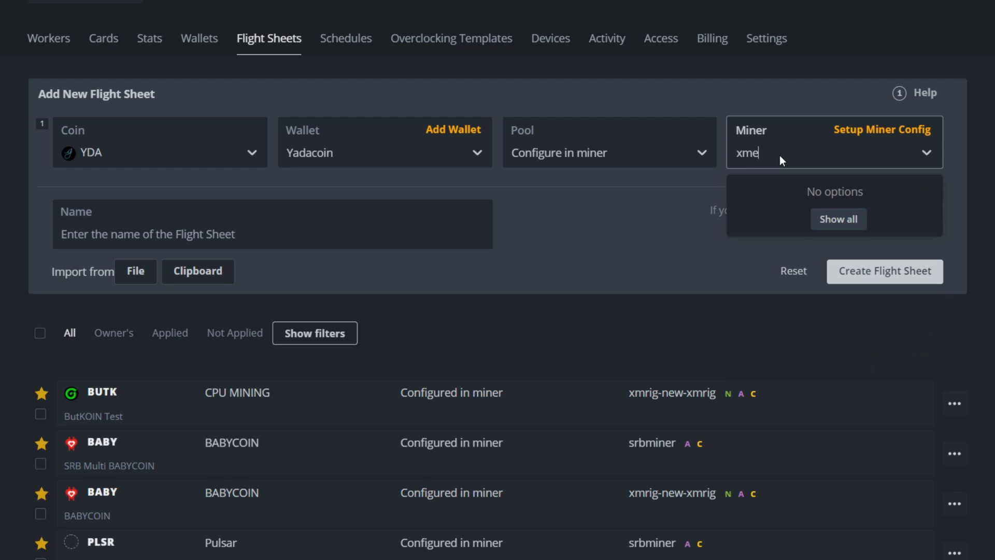
pyautogui.write('rig')
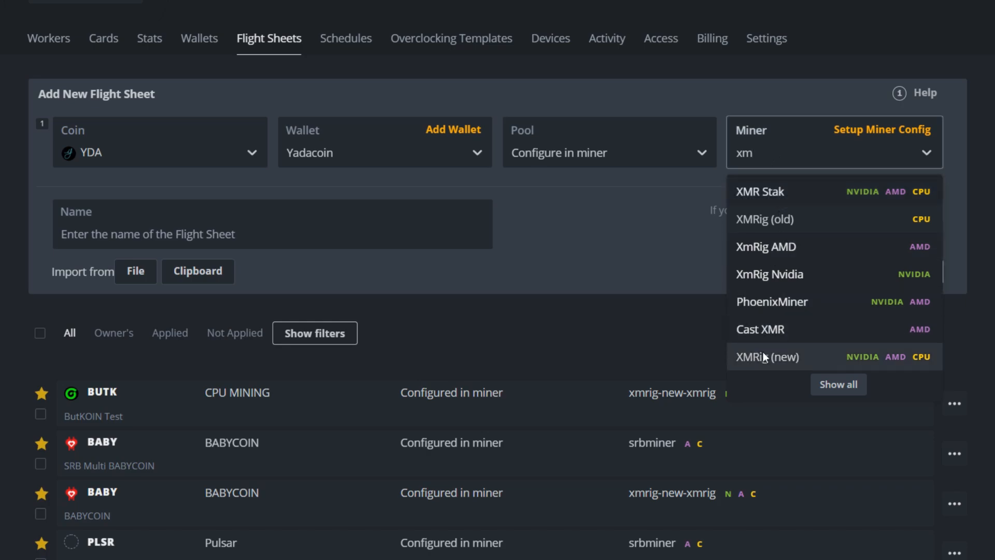
pyautogui.click(767, 356)
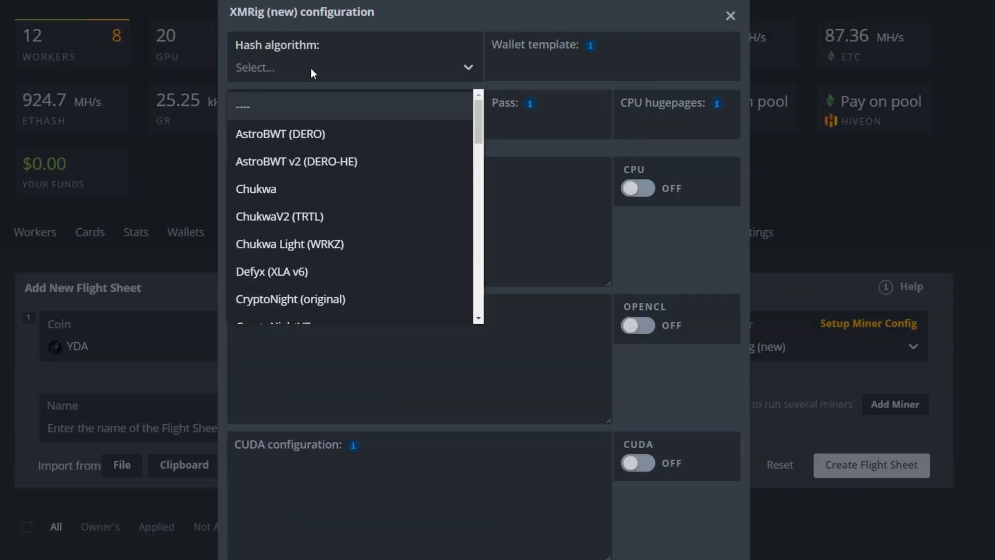
pyautogui.write('ranm')
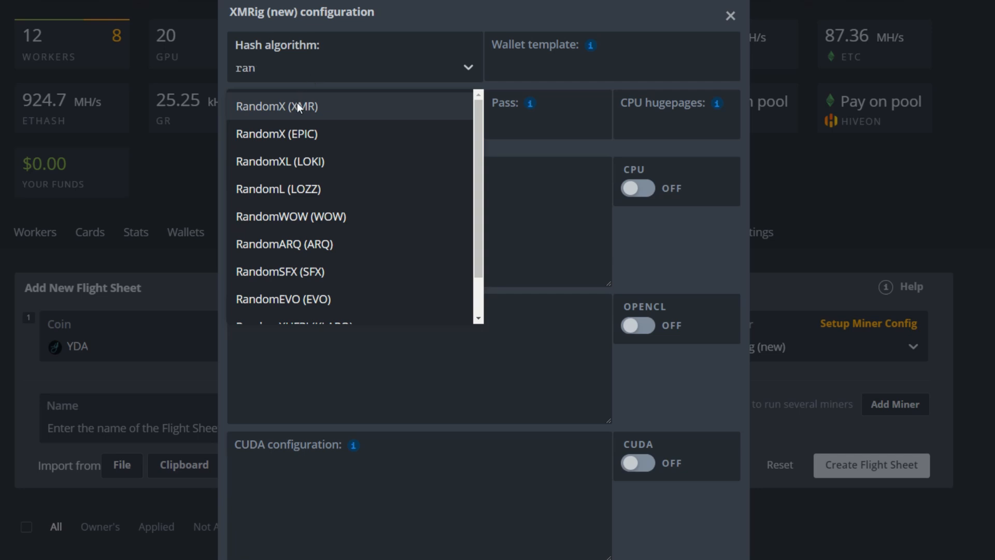
pyautogui.moveTo(271, 120)
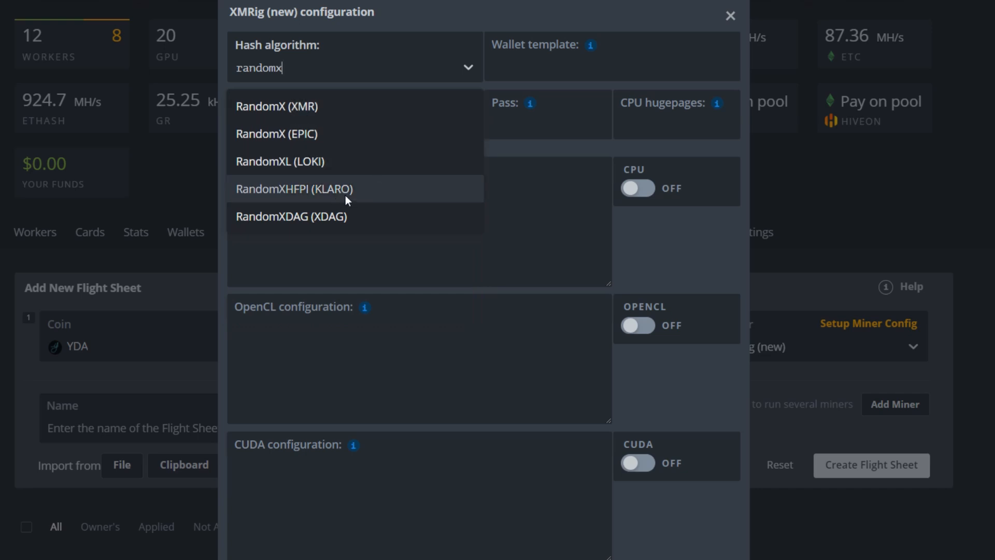
pyautogui.moveTo(300, 105)
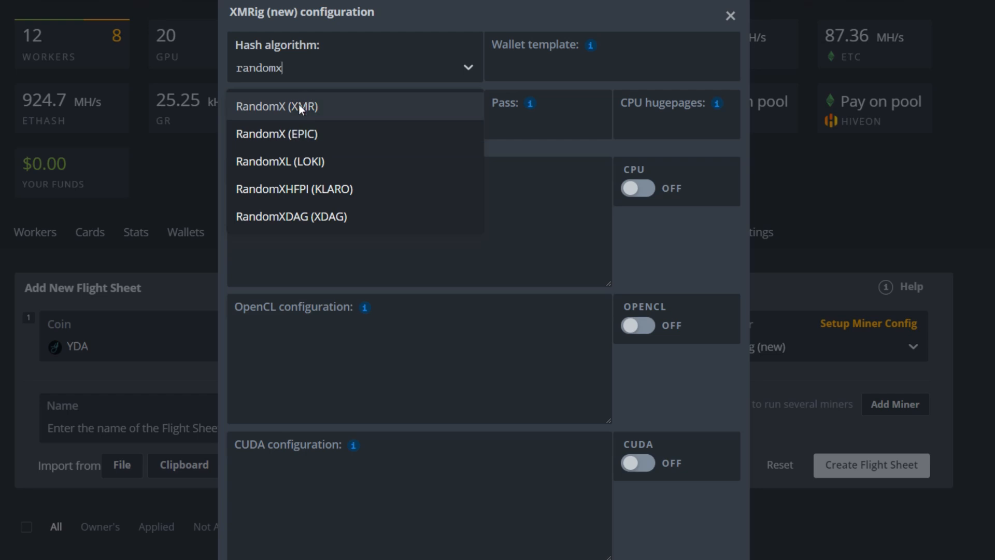
pyautogui.moveTo(324, 75)
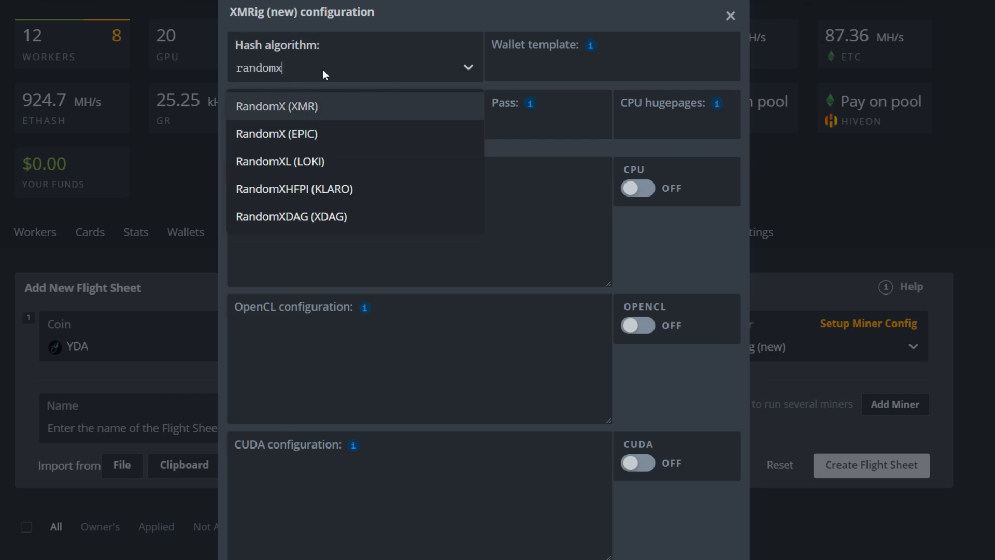
# Close the XMRig (new) configuration and choose XMRig (old) as the miner
pyautogui.click(730, 15)
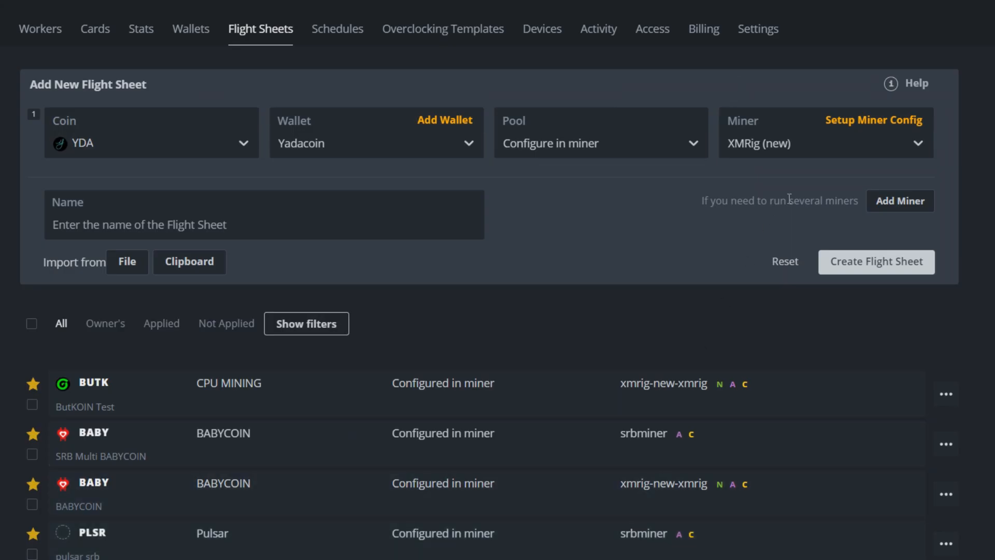
pyautogui.click(825, 132)
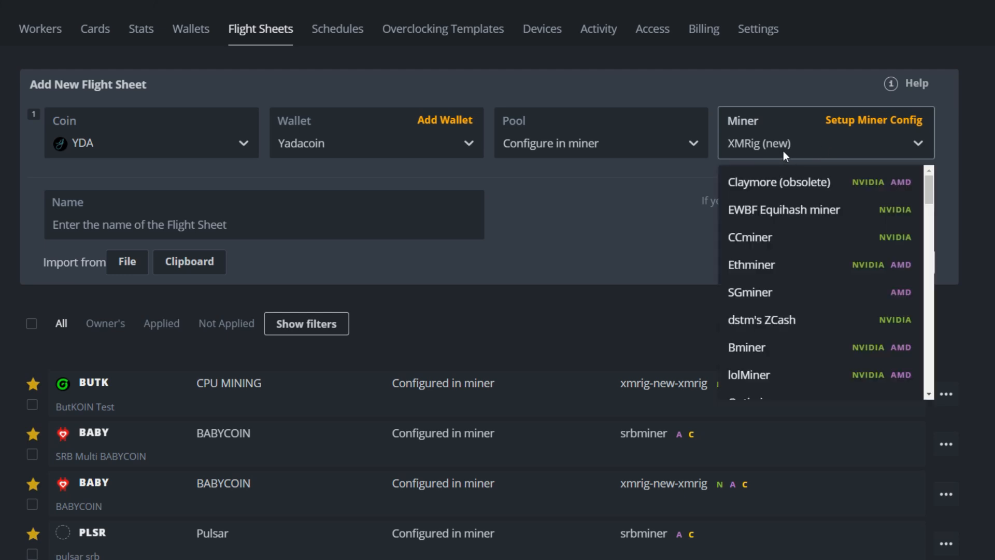
pyautogui.write('xmri')
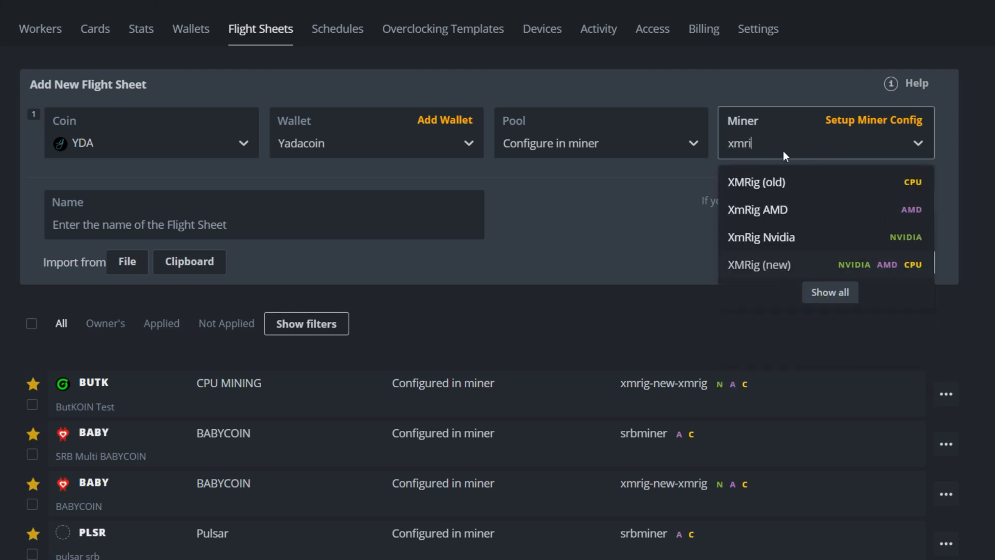
pyautogui.click(756, 182)
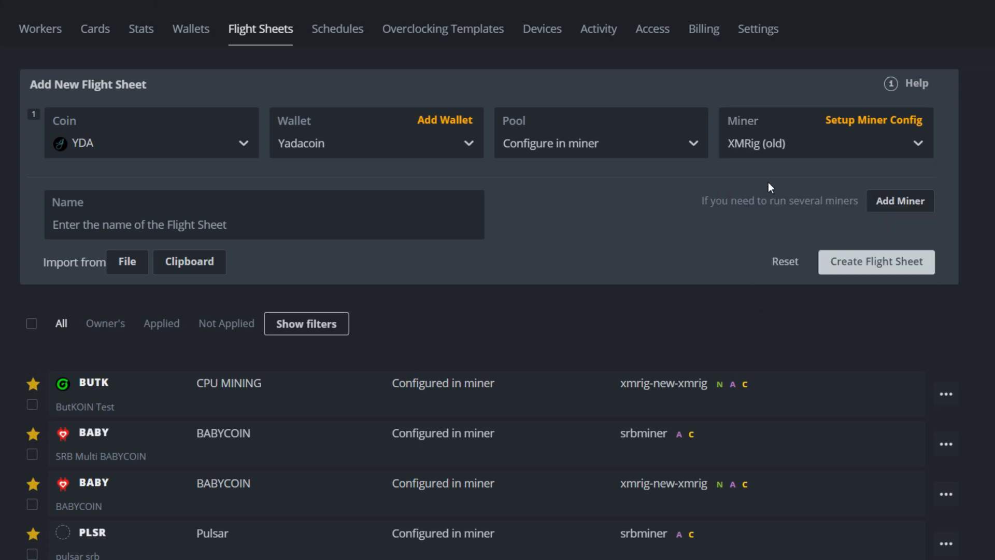
# Configure XMRig (old) with pool pool.yadacoin.io:3333 and a donate-level of 1
pyautogui.click(875, 120)
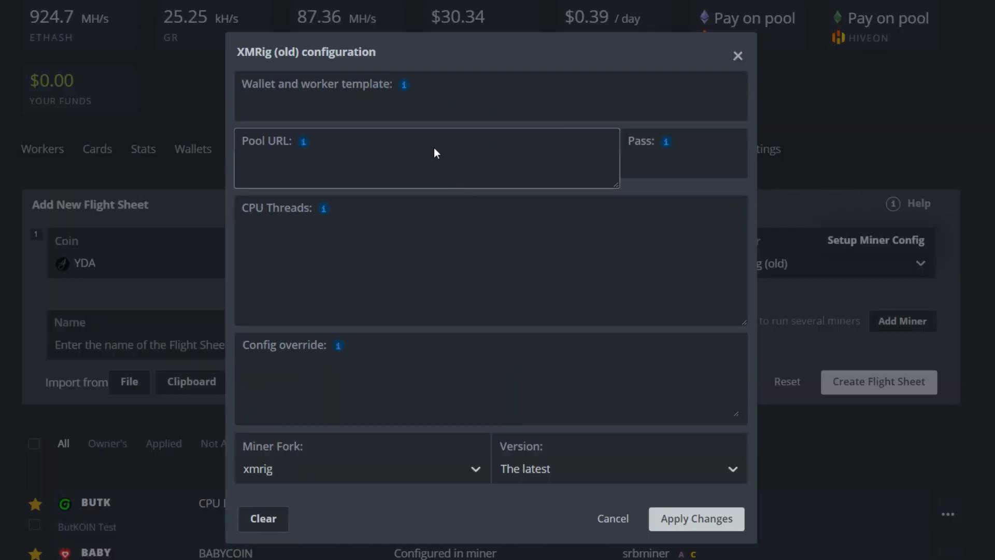
pyautogui.moveTo(404, 84)
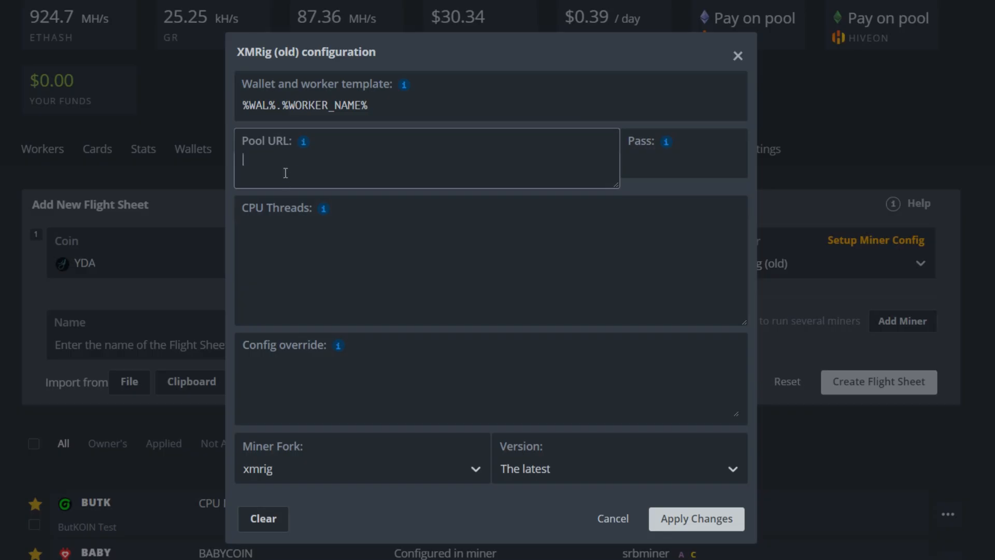
pyautogui.write('pool.yadacoin.io:3333')
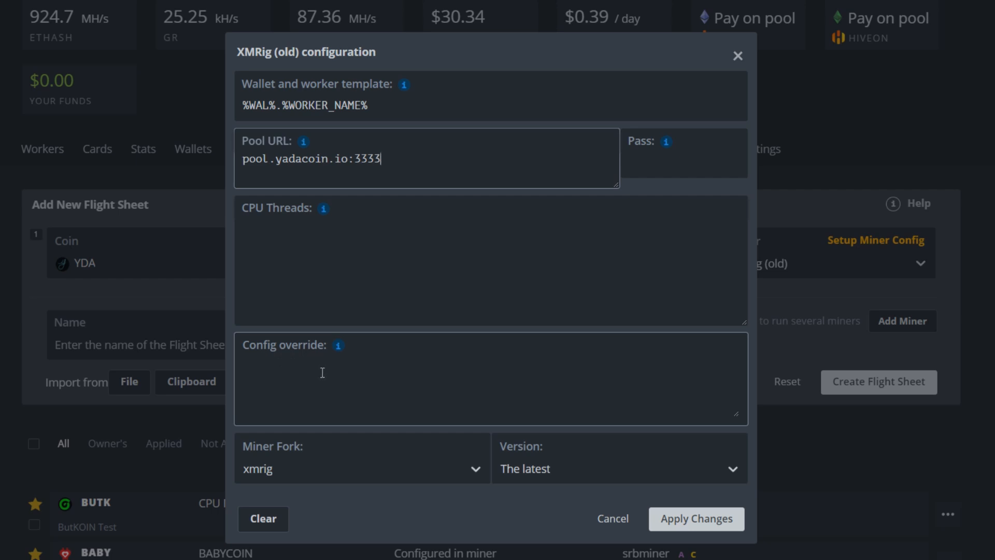
pyautogui.write('"donate-level": 1')
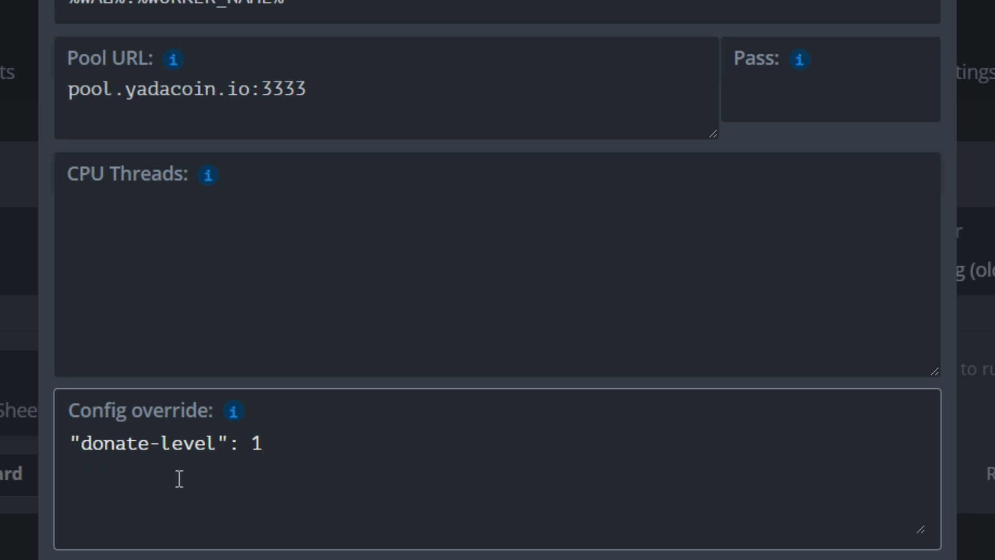
pyautogui.moveTo(247, 472)
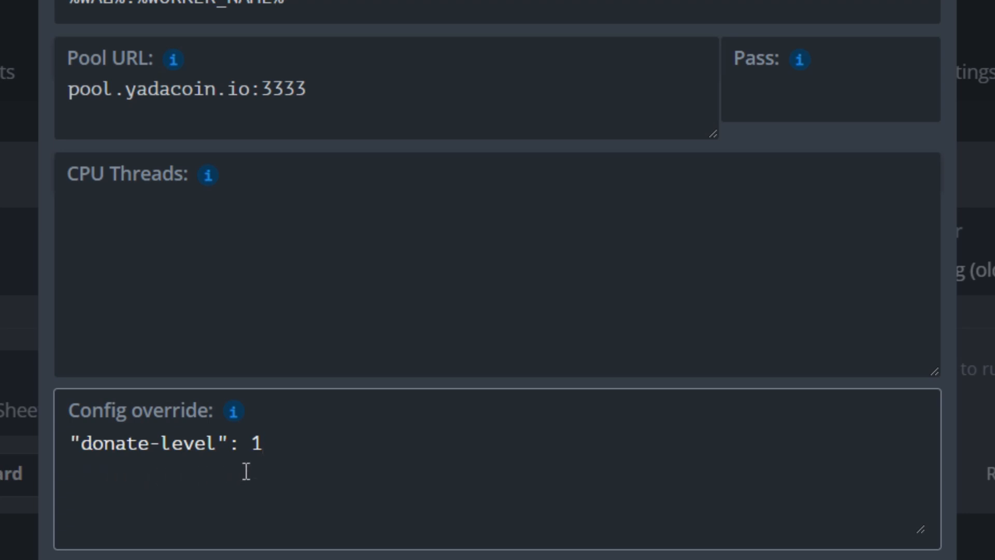
pyautogui.moveTo(283, 468)
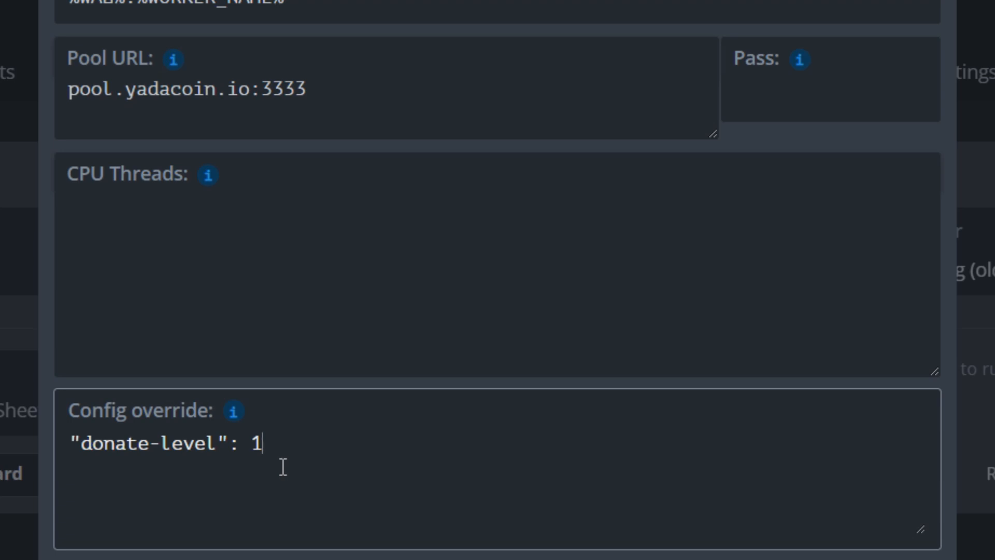
pyautogui.moveTo(266, 443)
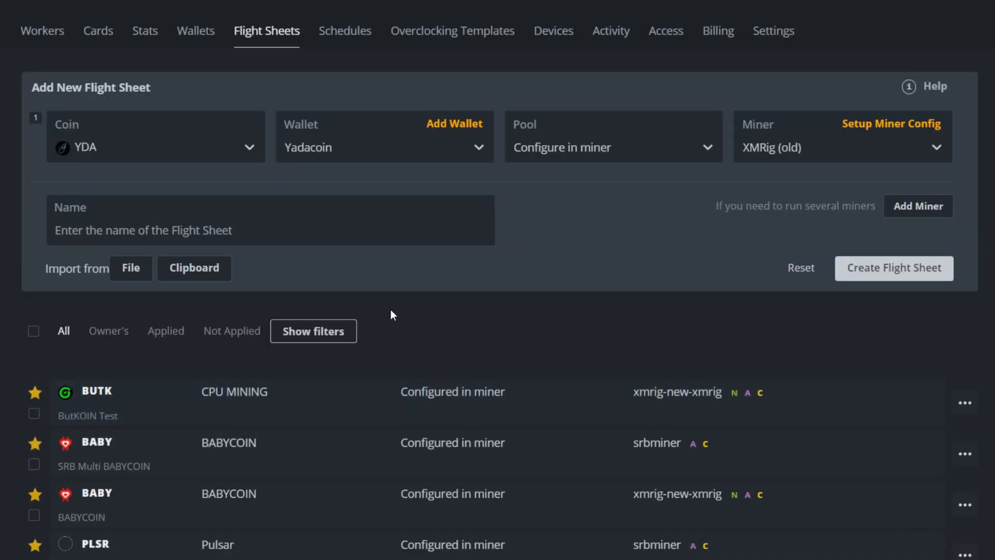
# Name and create the YadaCoin flight sheet, then view Rig1's flight sheet options
pyautogui.write('testerya')
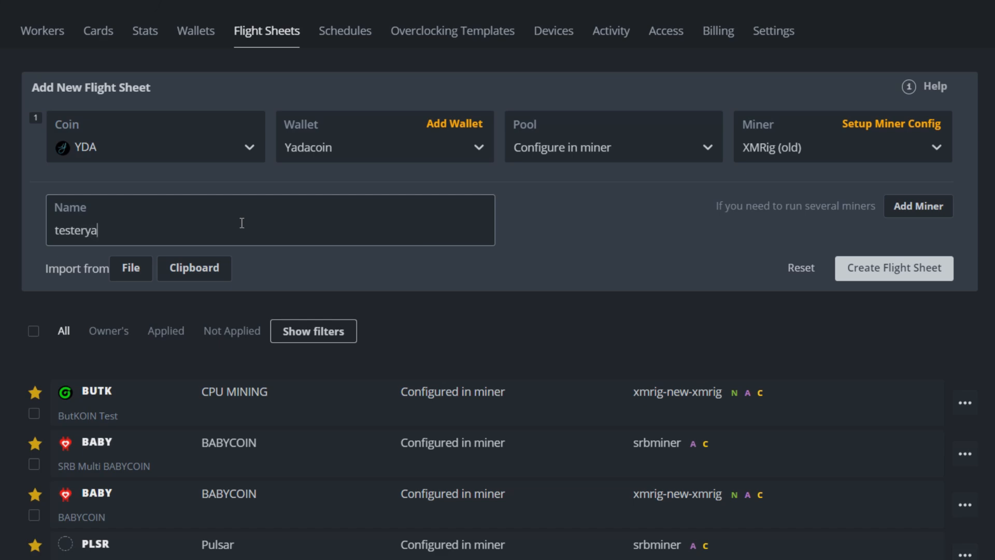
pyautogui.write('da')
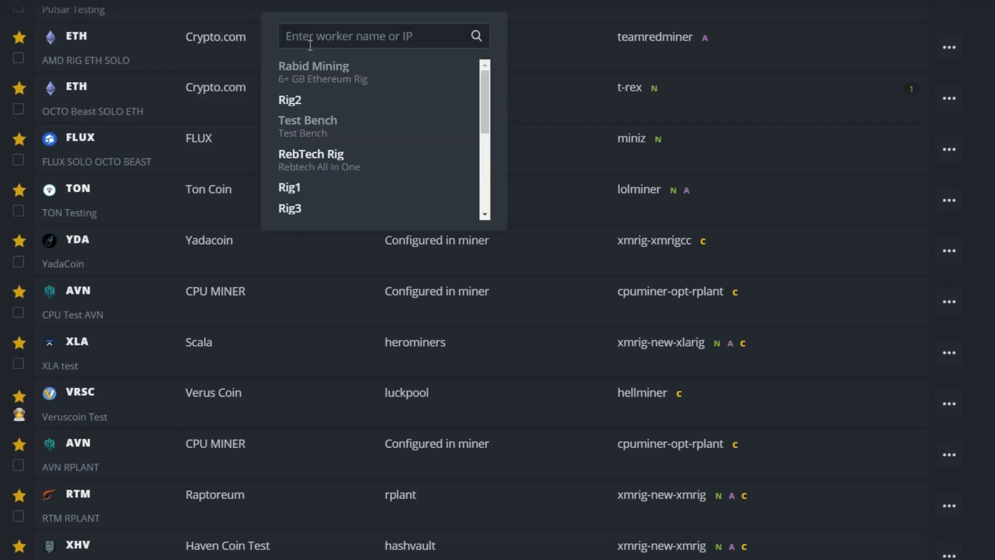
pyautogui.click(290, 186)
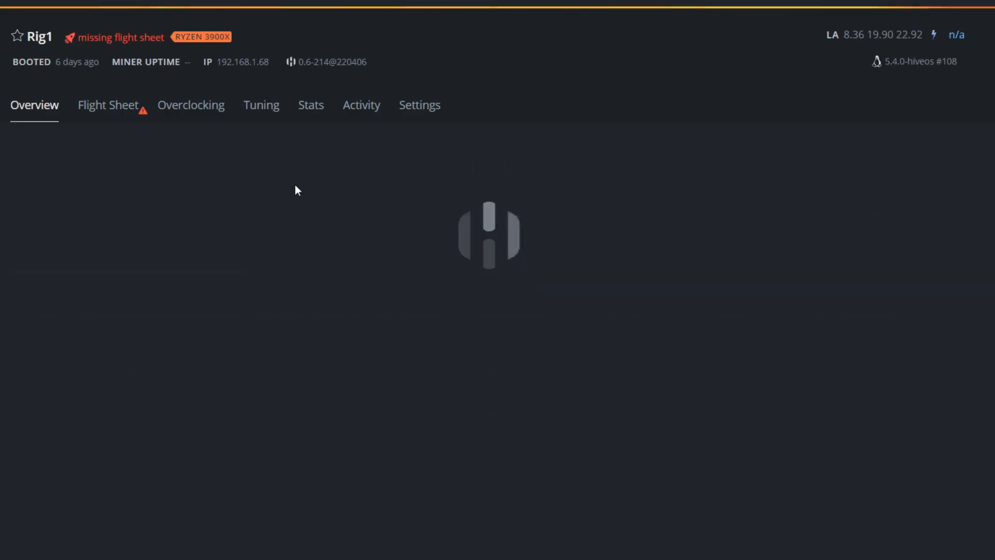
pyautogui.click(107, 105)
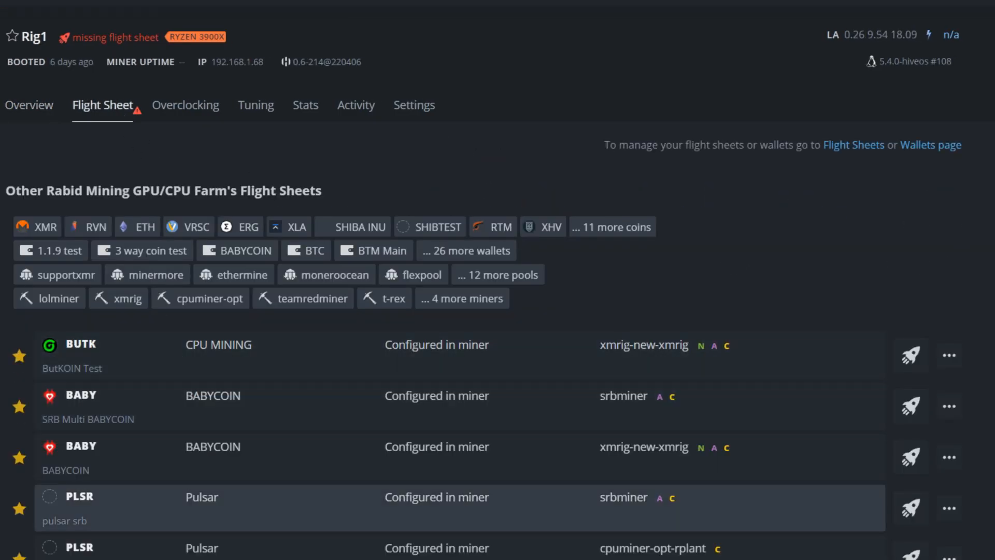
pyautogui.scroll(-3)
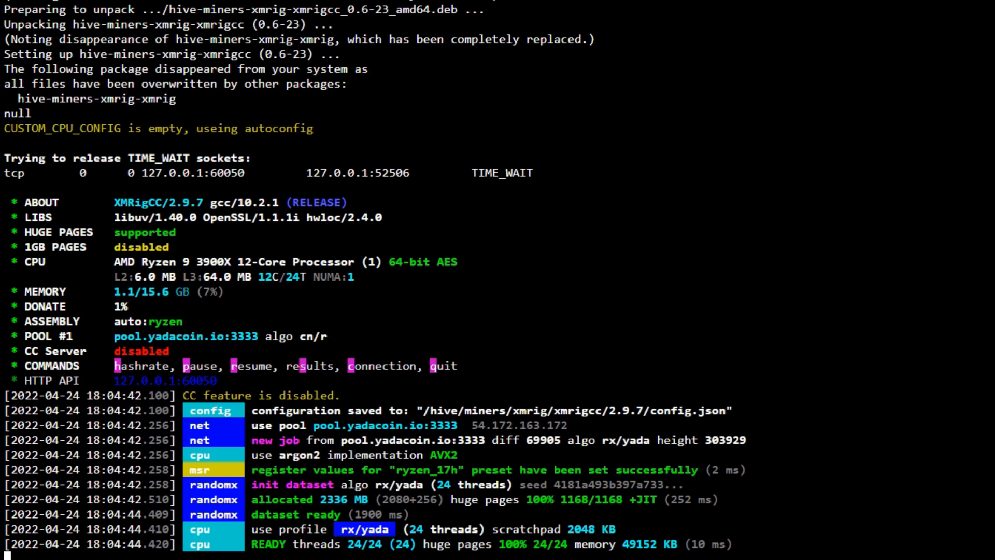
pyautogui.moveTo(103, 320)
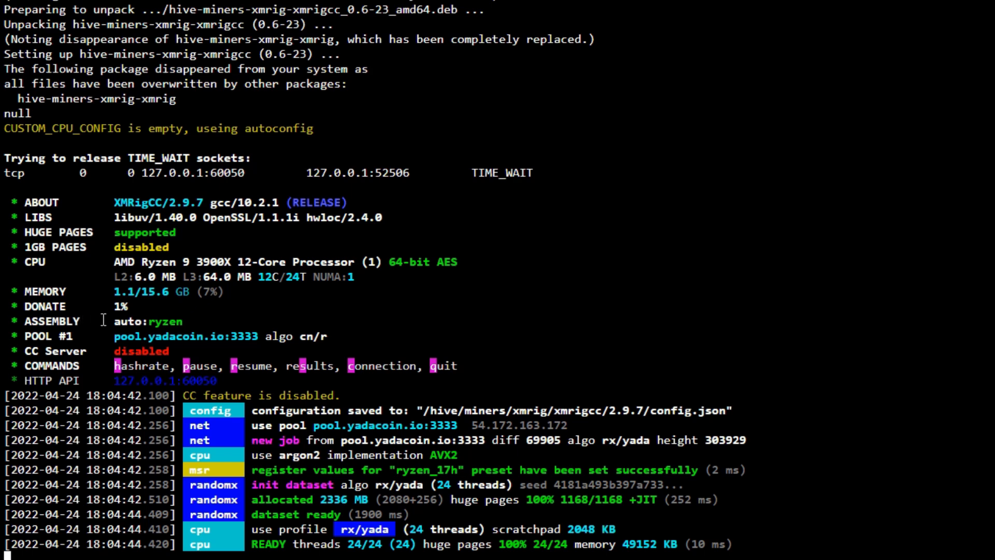
pyautogui.moveTo(239, 337)
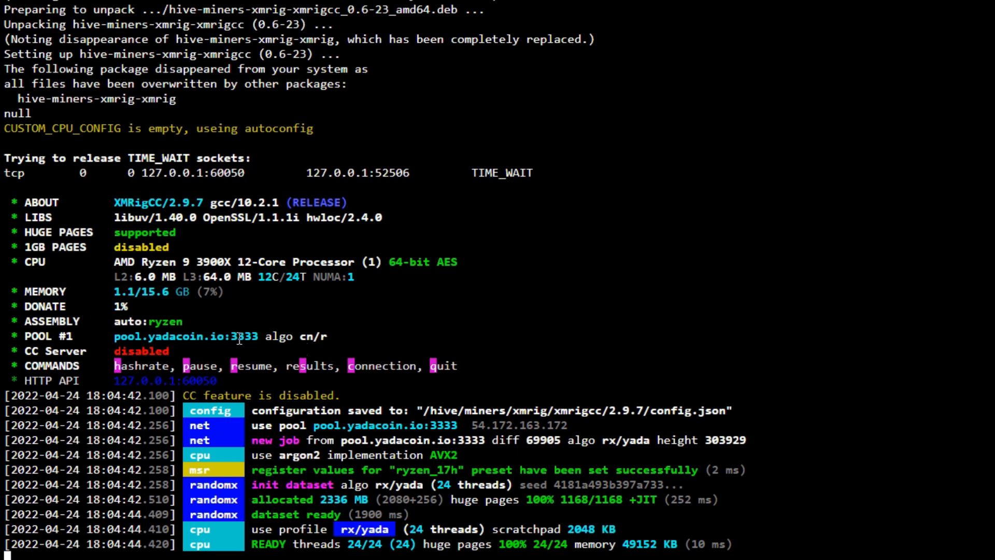
# Scroll the XMRigCC SSH log to confirm four accepted shares and none rejected
pyautogui.scroll(-3)
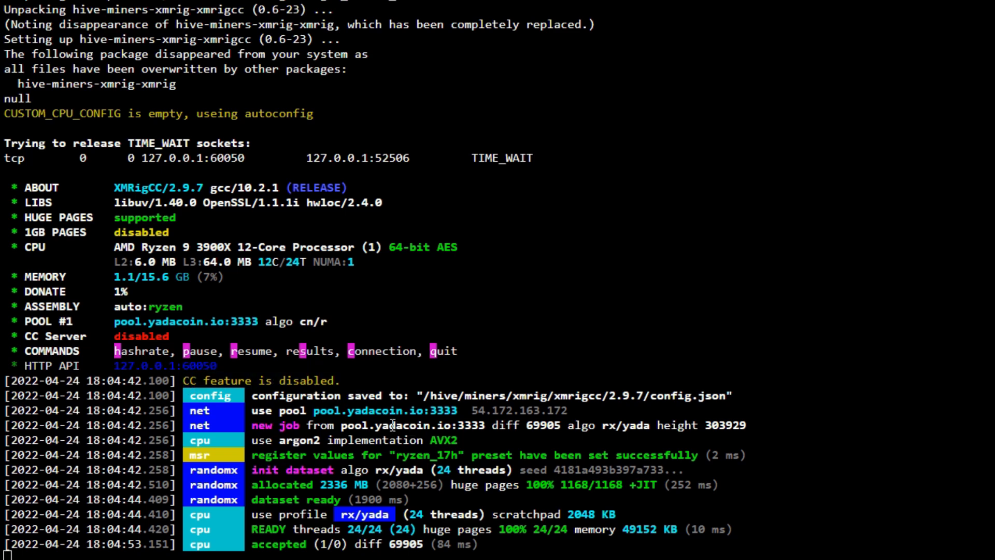
pyautogui.moveTo(357, 388)
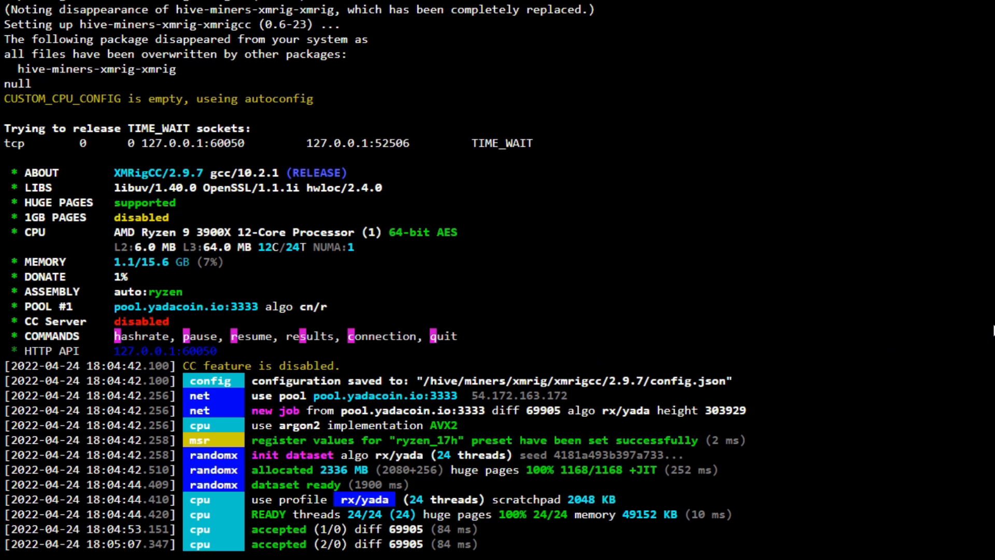
pyautogui.scroll(-3)
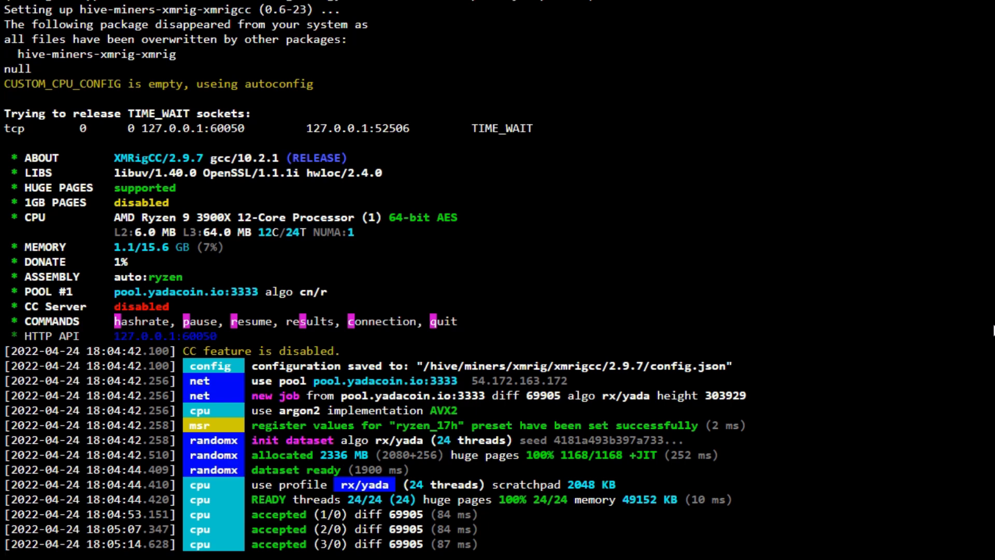
pyautogui.scroll(-3)
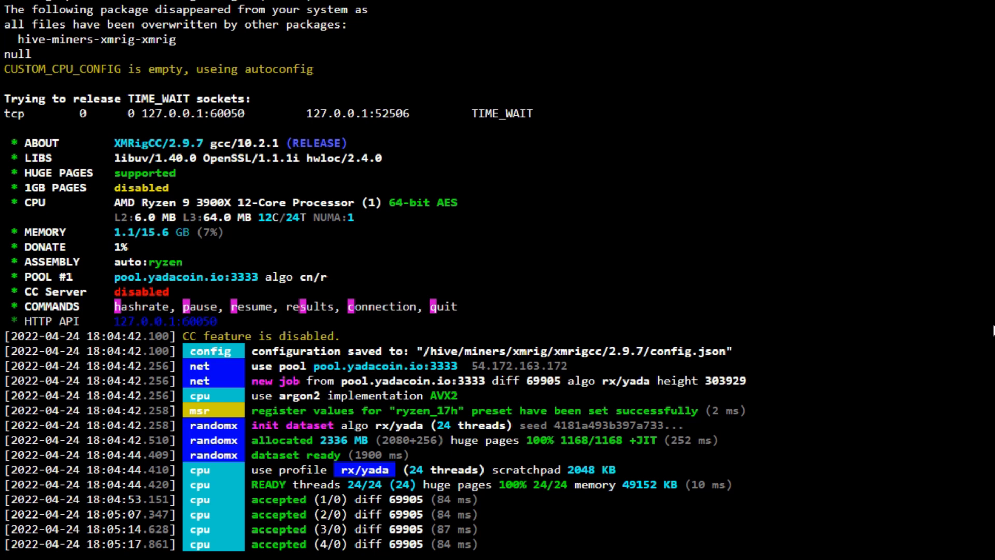
pyautogui.scroll(-3)
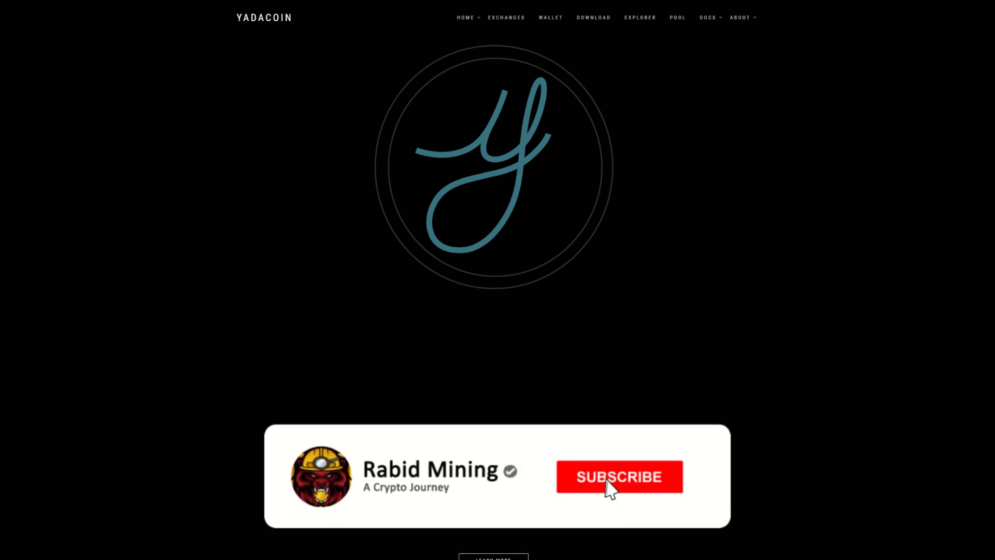
# Bring up the YadaCoin website homepage with its large logo
pyautogui.click(618, 477)
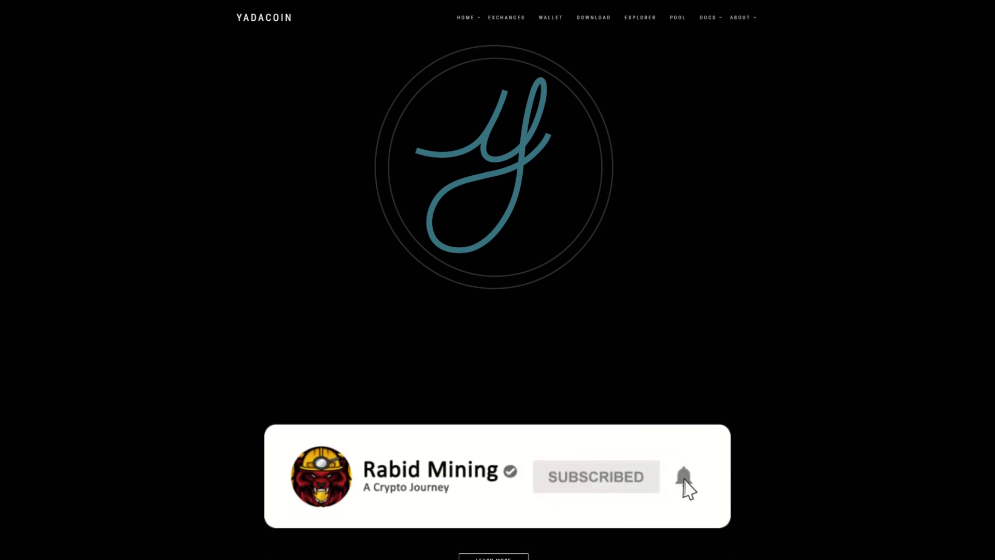